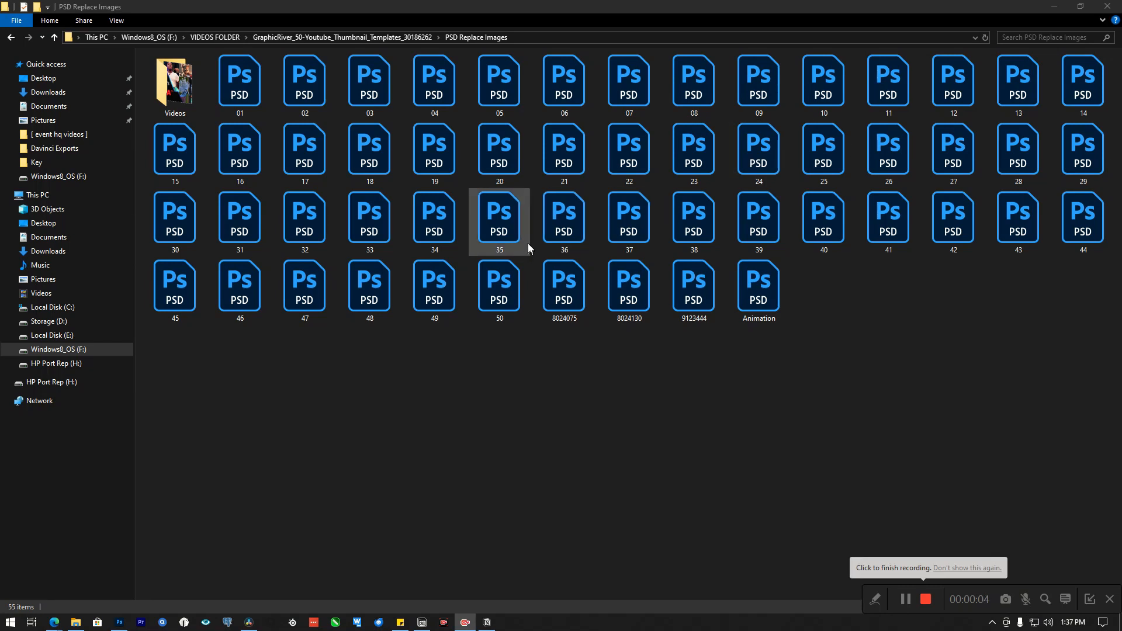
Select the PSD files to show their generic icons, deselect, and bring the SageThumbs page forward
click(434, 216)
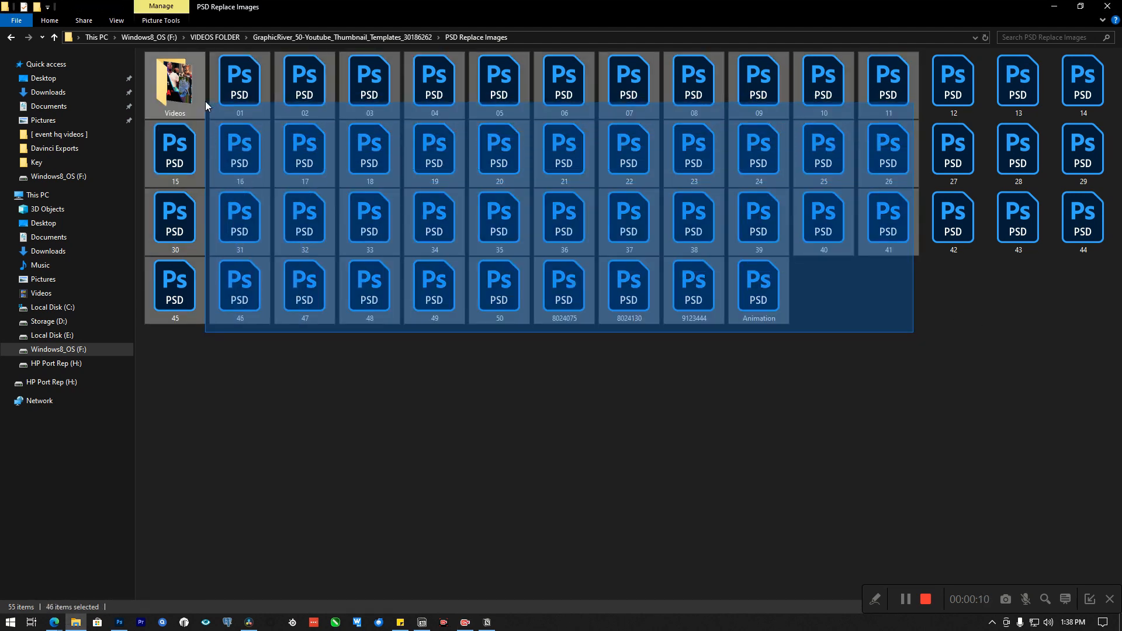
click(471, 426)
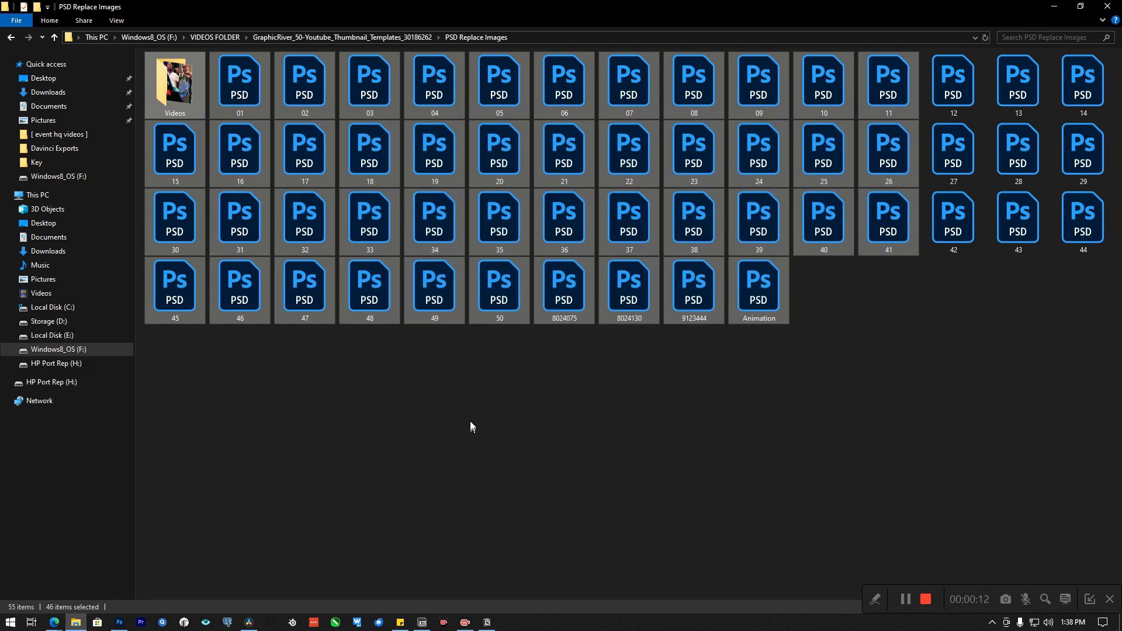
mouse_move(527, 368)
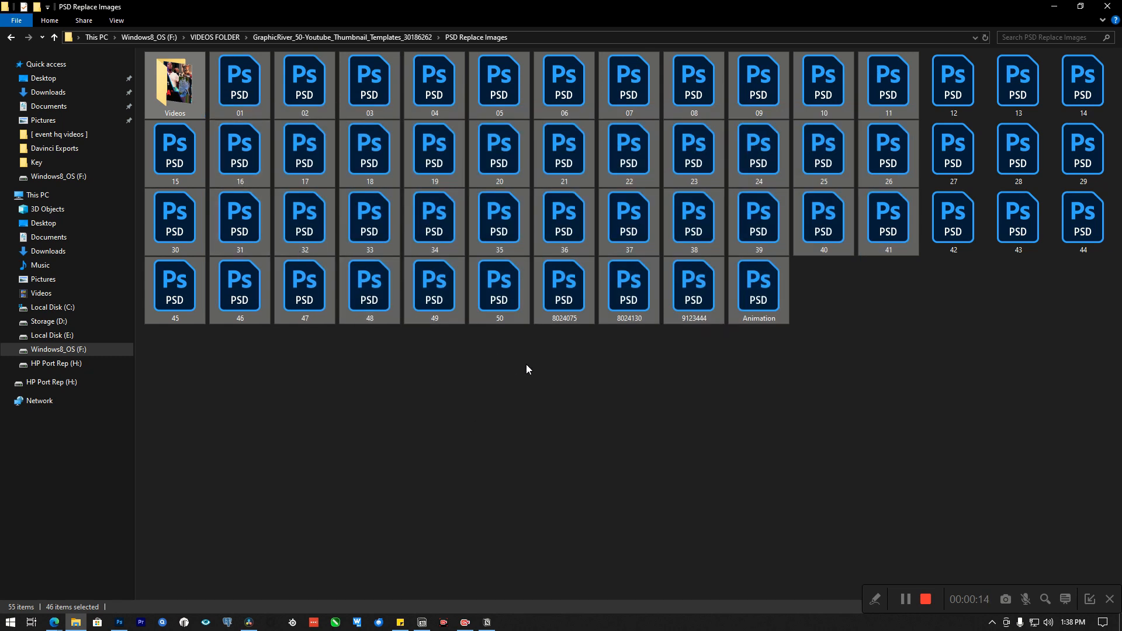
click(240, 81)
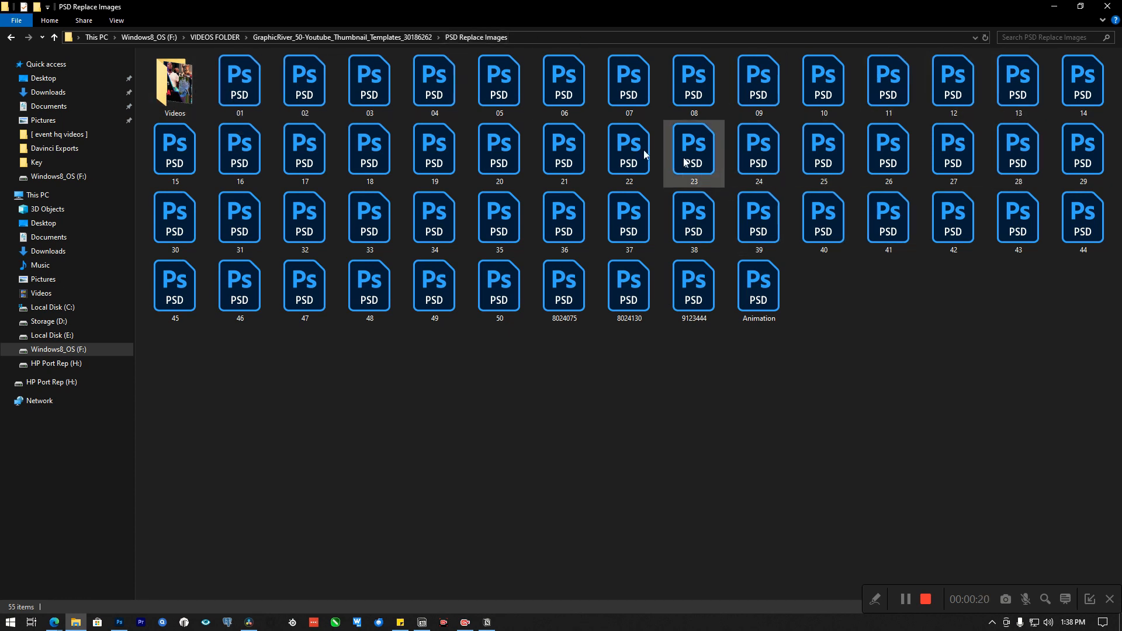
click(937, 355)
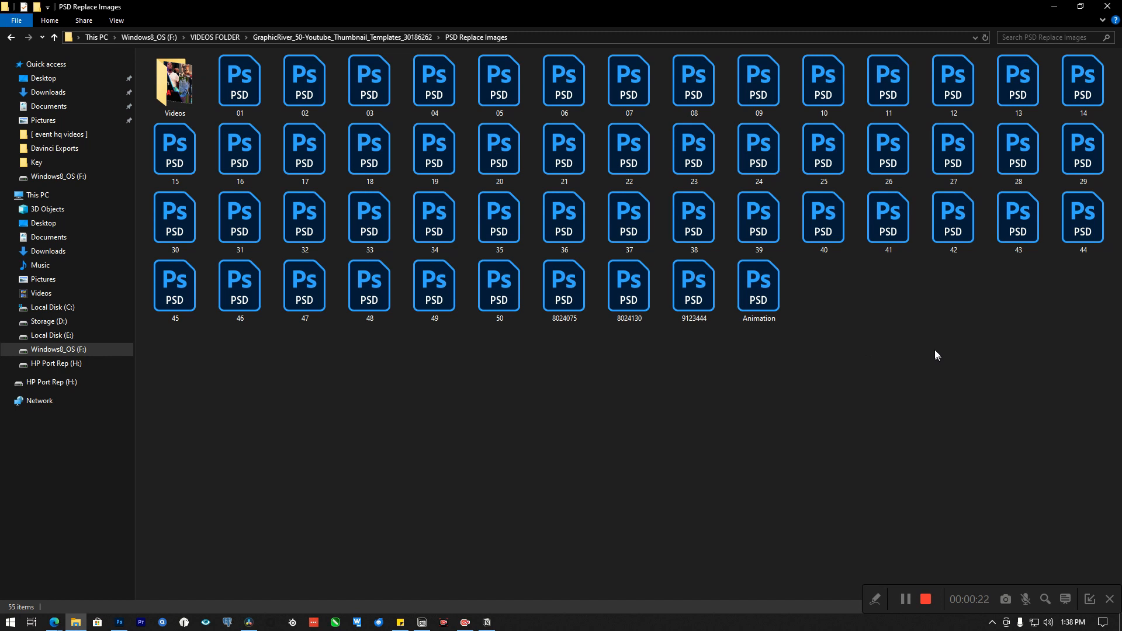
mouse_move(629, 279)
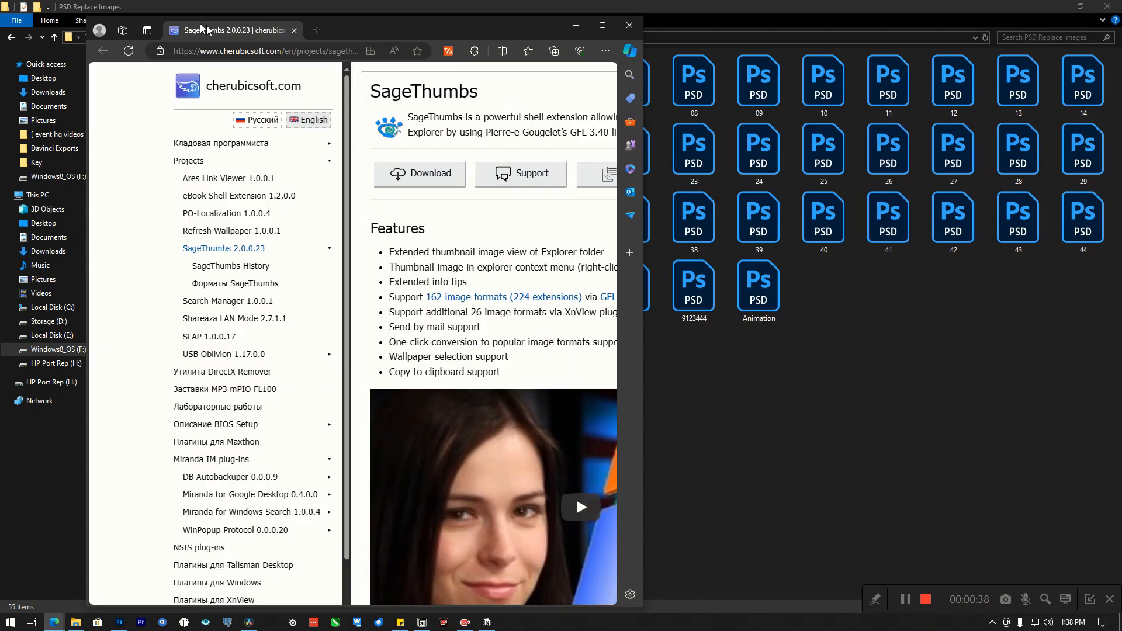
Maximize the Edge window showing the SageThumbs 2.0.0.23 project page
click(601, 25)
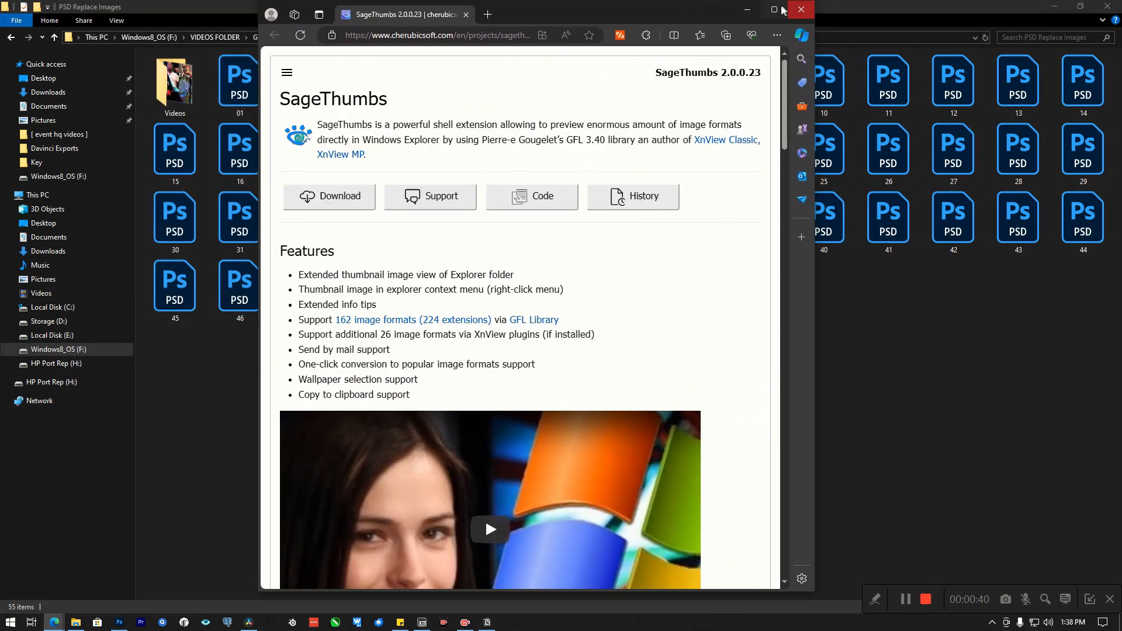
click(773, 9)
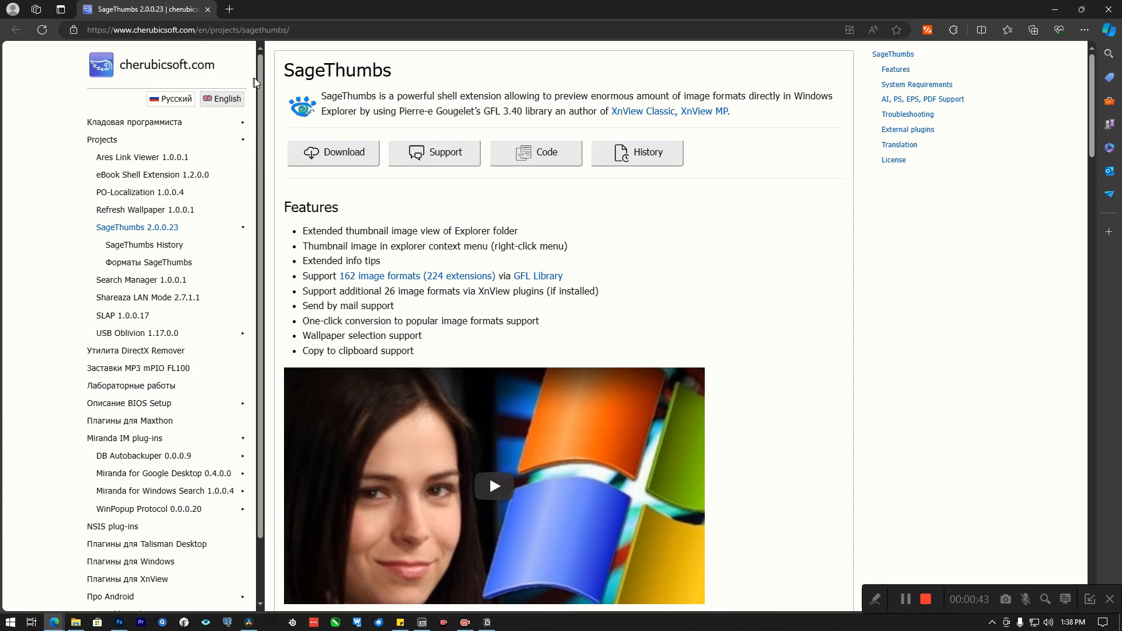
mouse_move(146, 63)
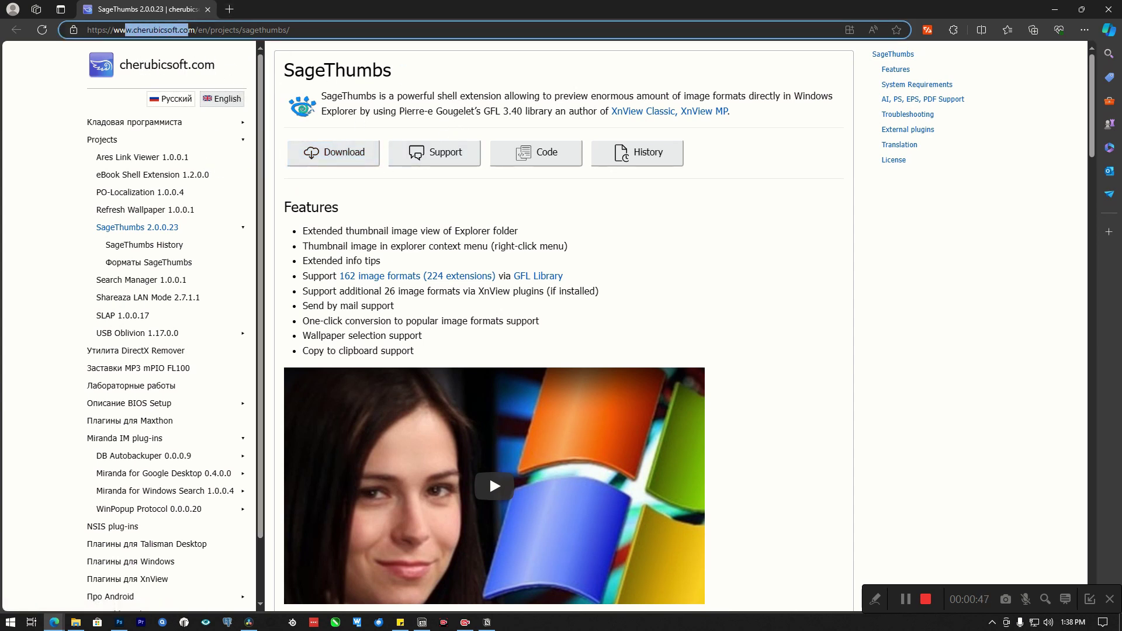
mouse_move(228, 9)
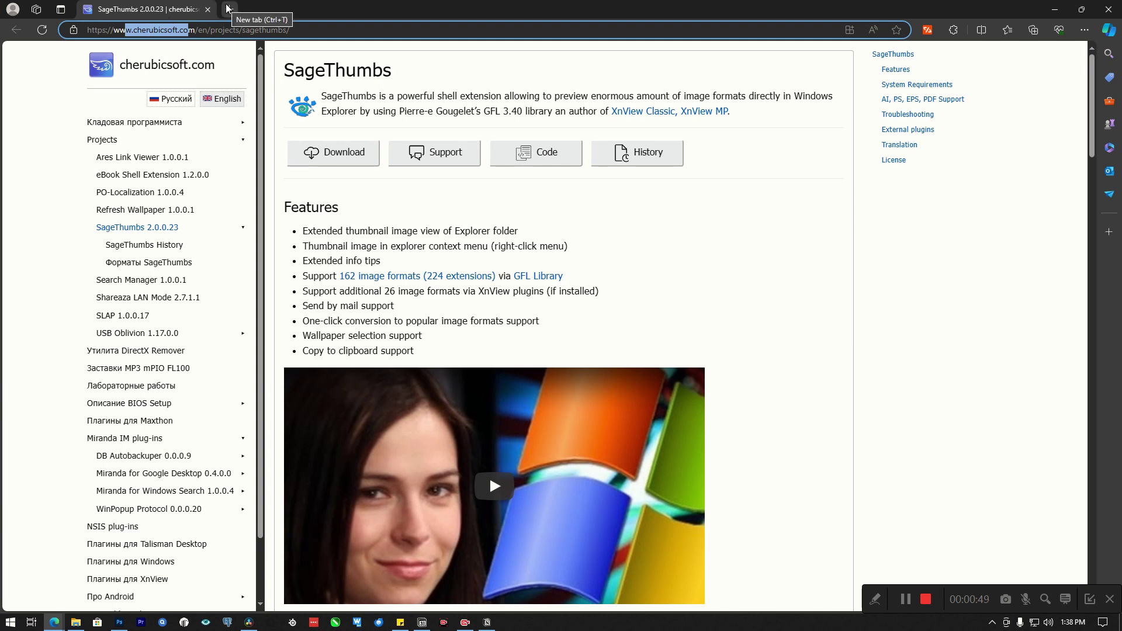
Run a Google search for 'sagethumb' in a new tab, then return to the cherubicsoft page
click(370, 8)
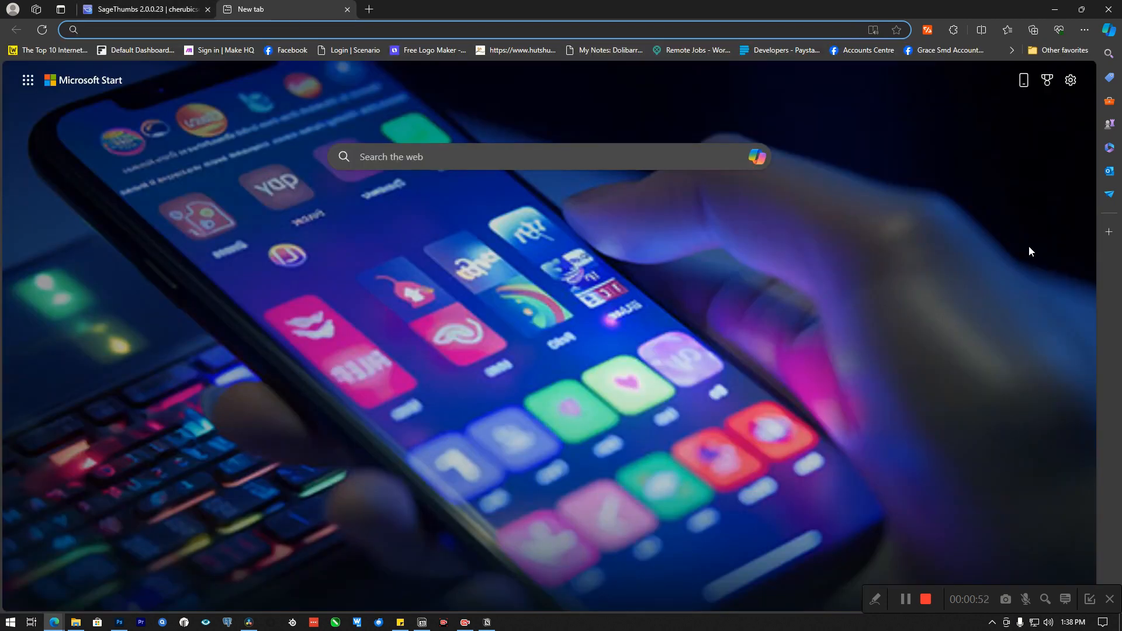
text(sagethum)
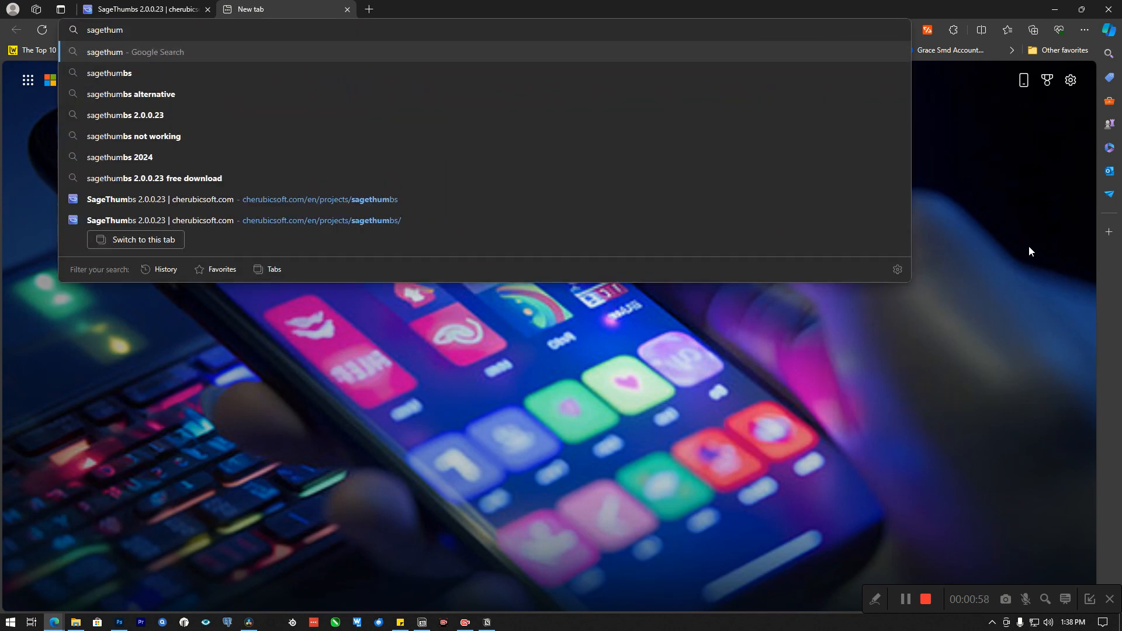
key(Return)
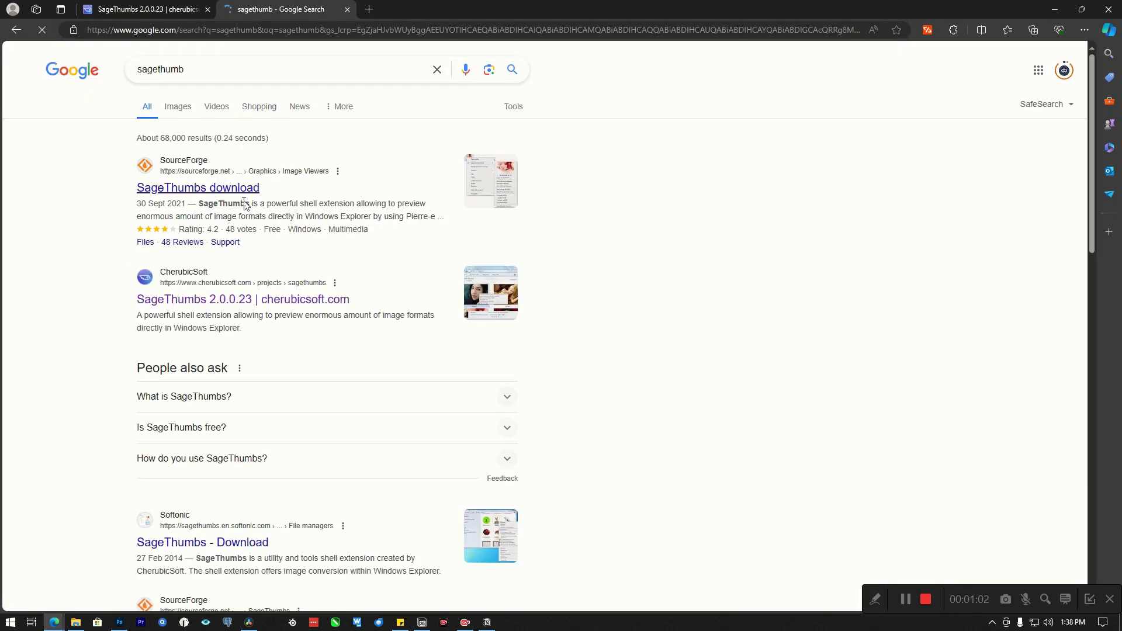
mouse_move(226, 200)
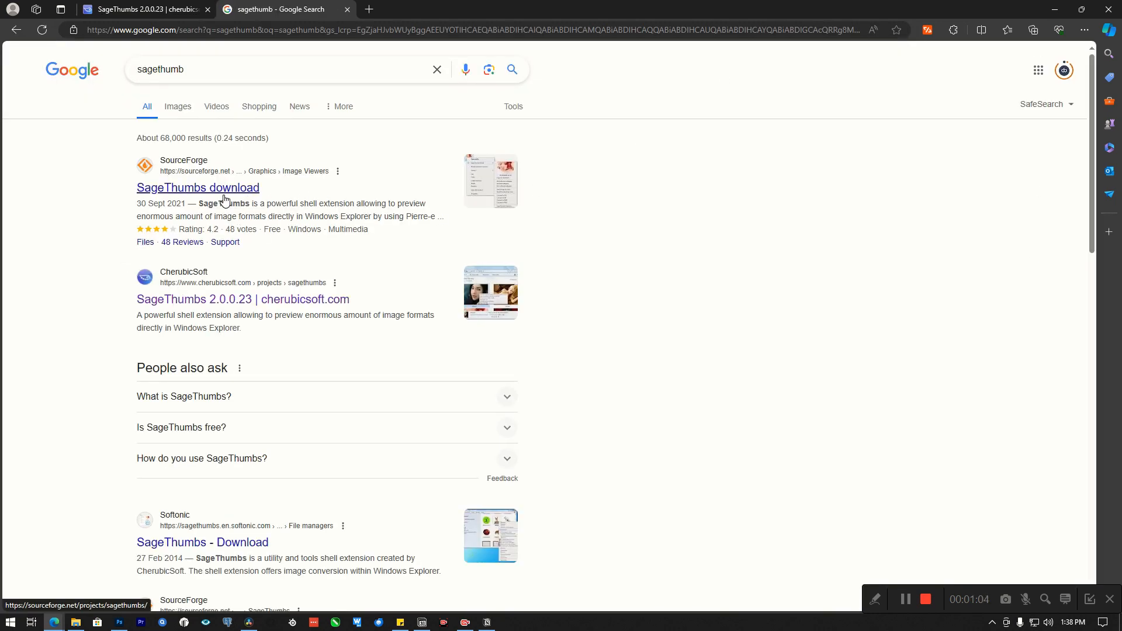
mouse_move(172, 170)
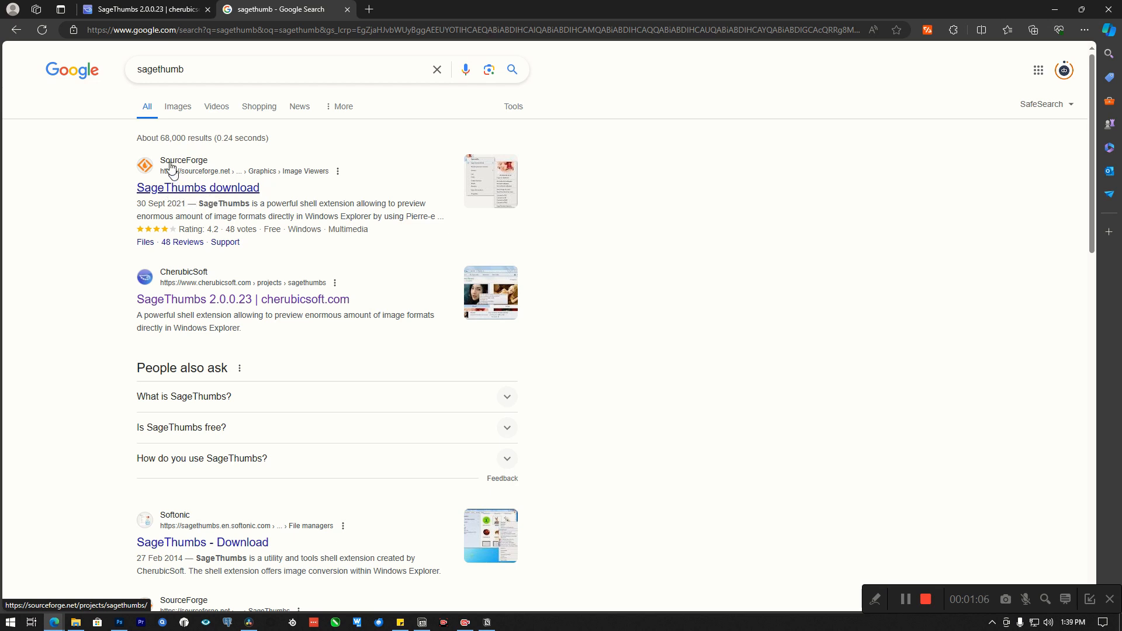
mouse_move(186, 307)
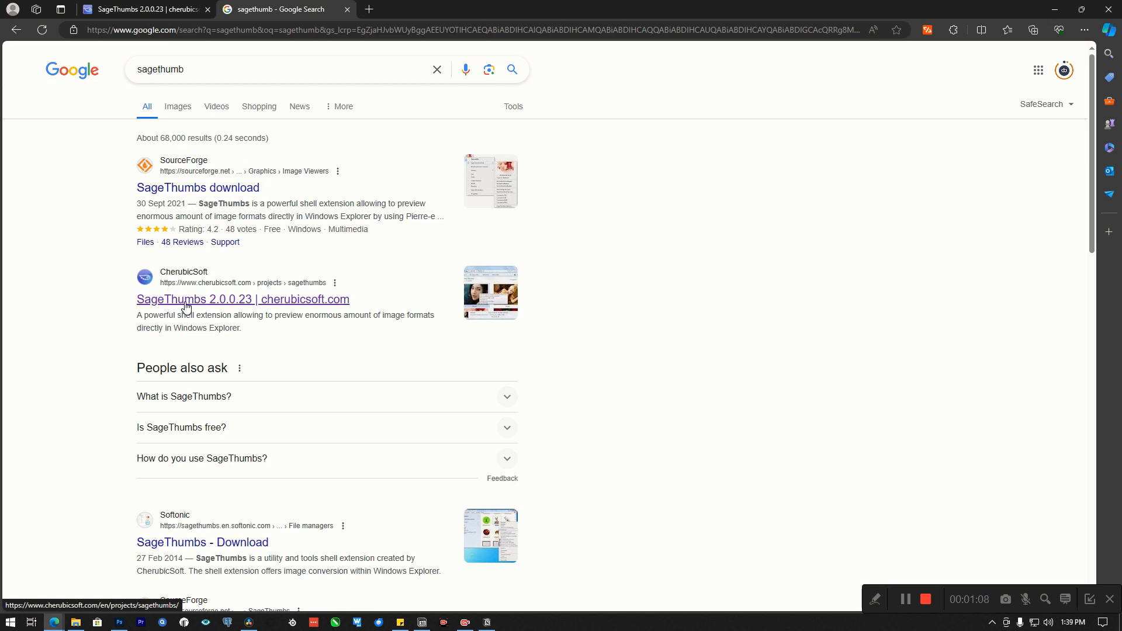
mouse_move(236, 305)
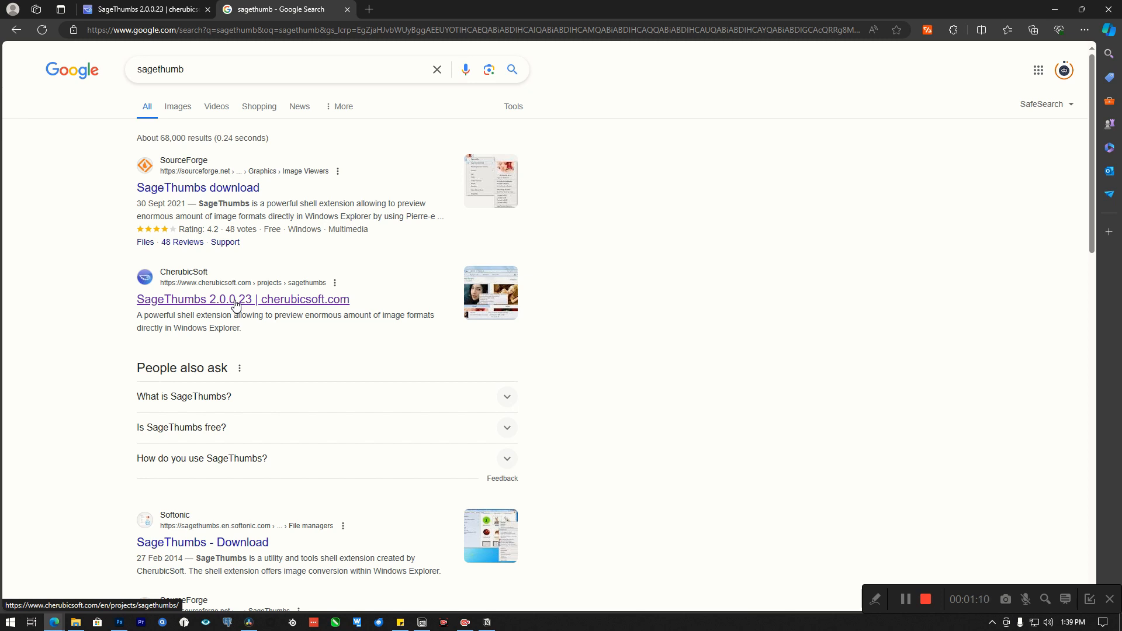
click(243, 299)
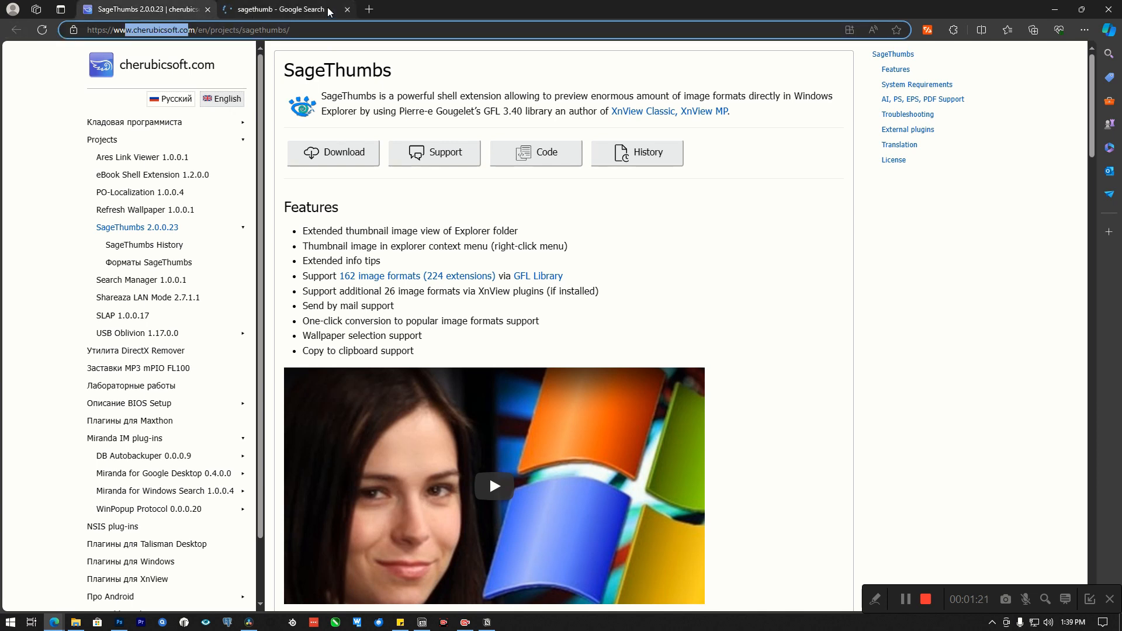
From the SourceForge result, start downloading sagethumbs_2.0.0.23_setup.exe and close the cherubicsoft tab
click(279, 9)
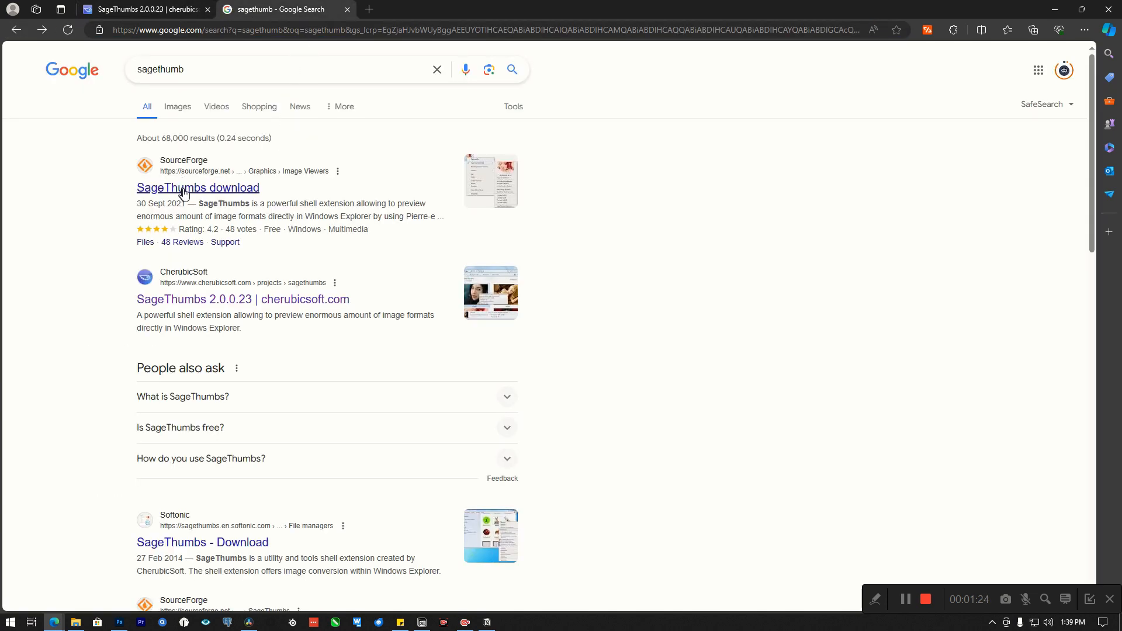
click(199, 187)
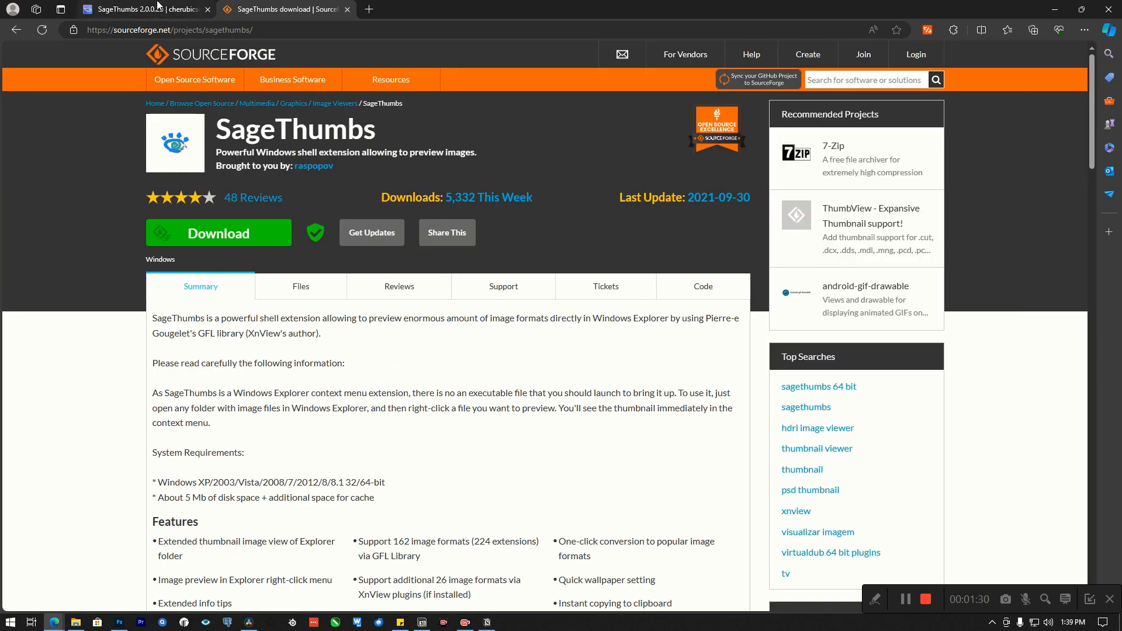
click(136, 8)
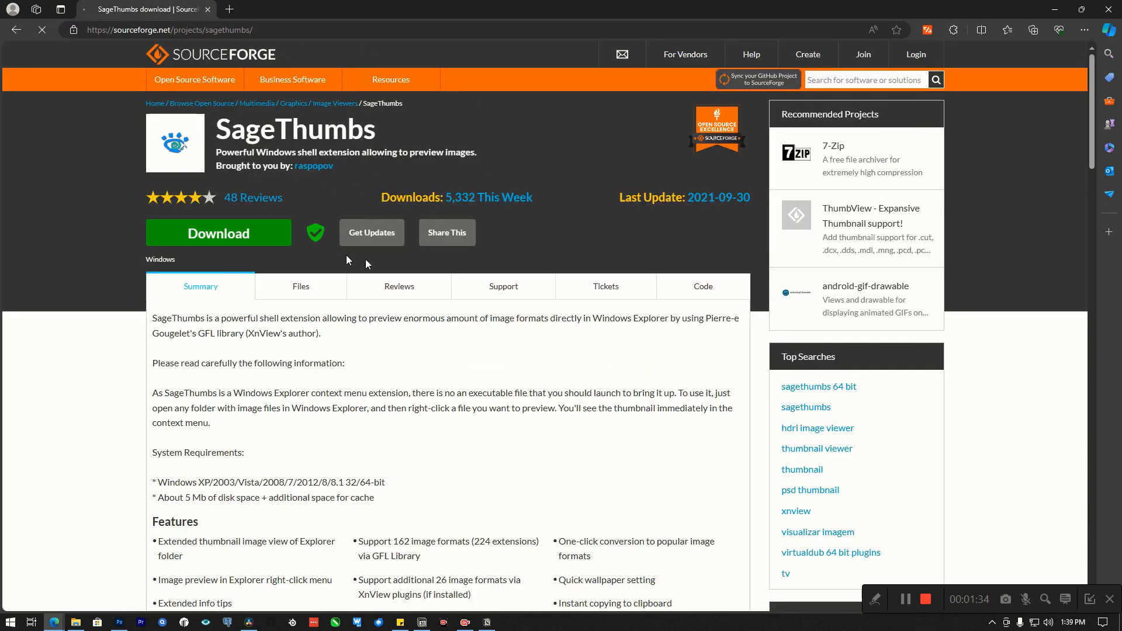
click(219, 233)
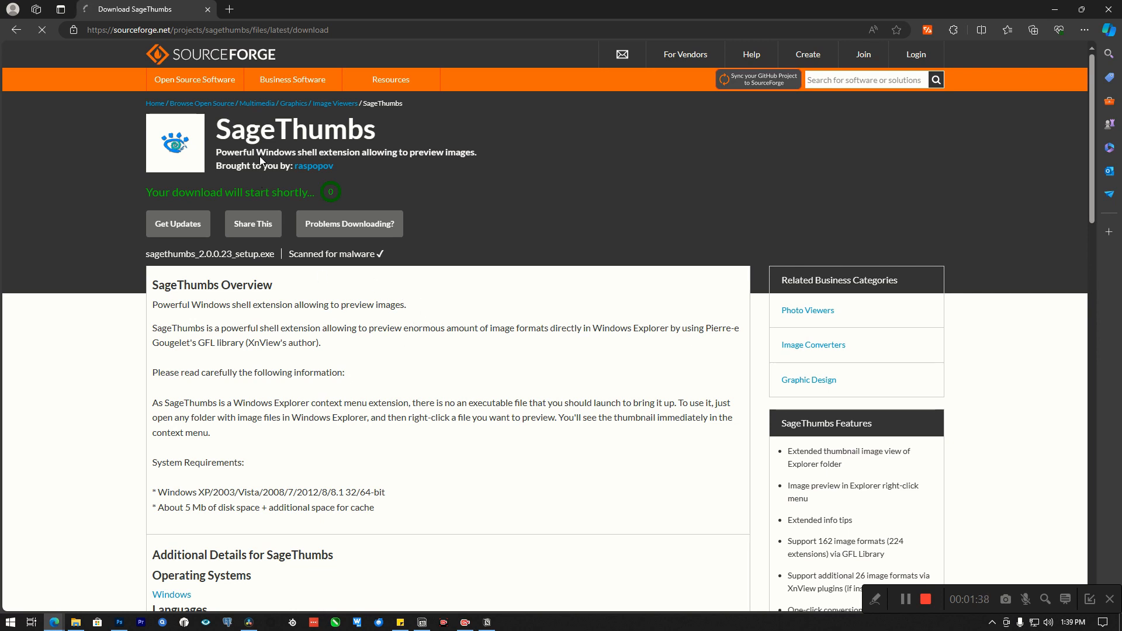
mouse_move(419, 352)
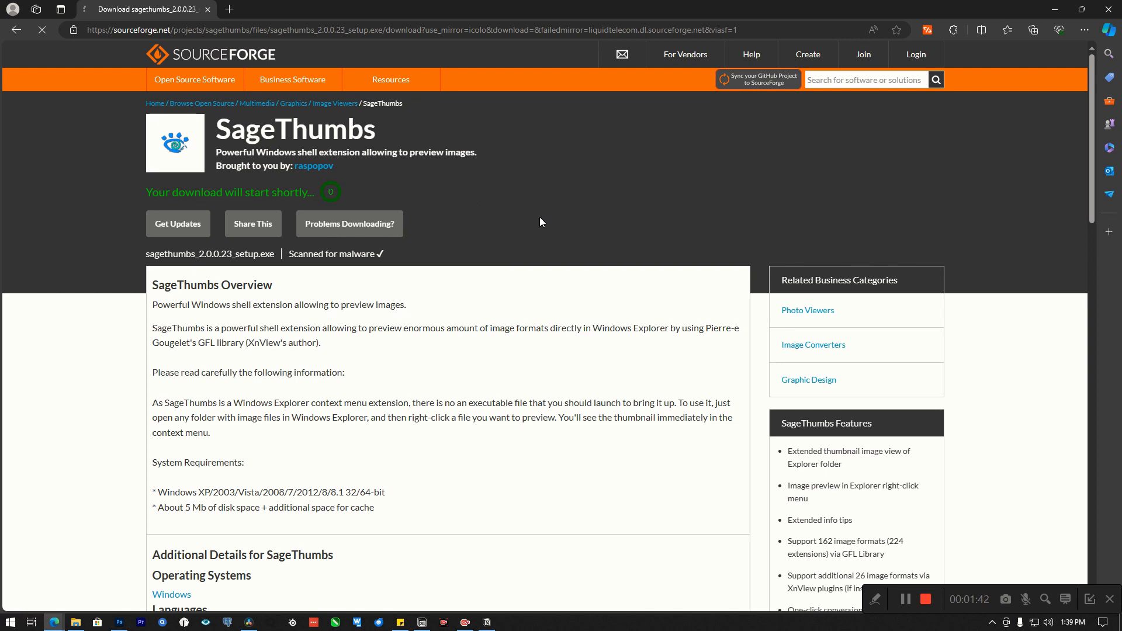
mouse_move(341, 315)
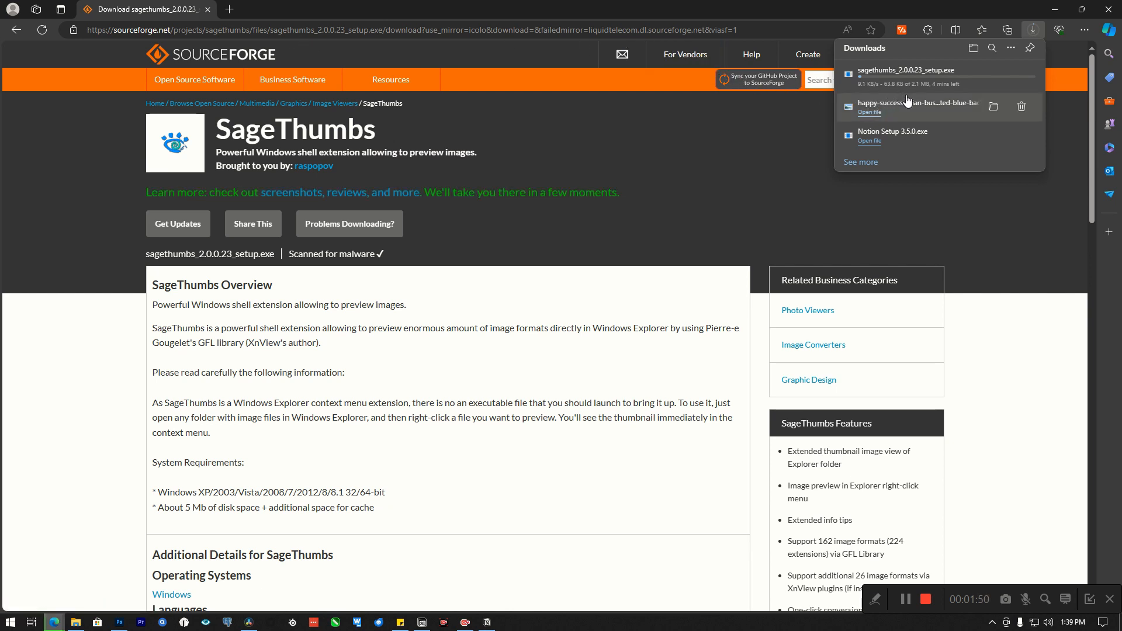
mouse_move(749, 235)
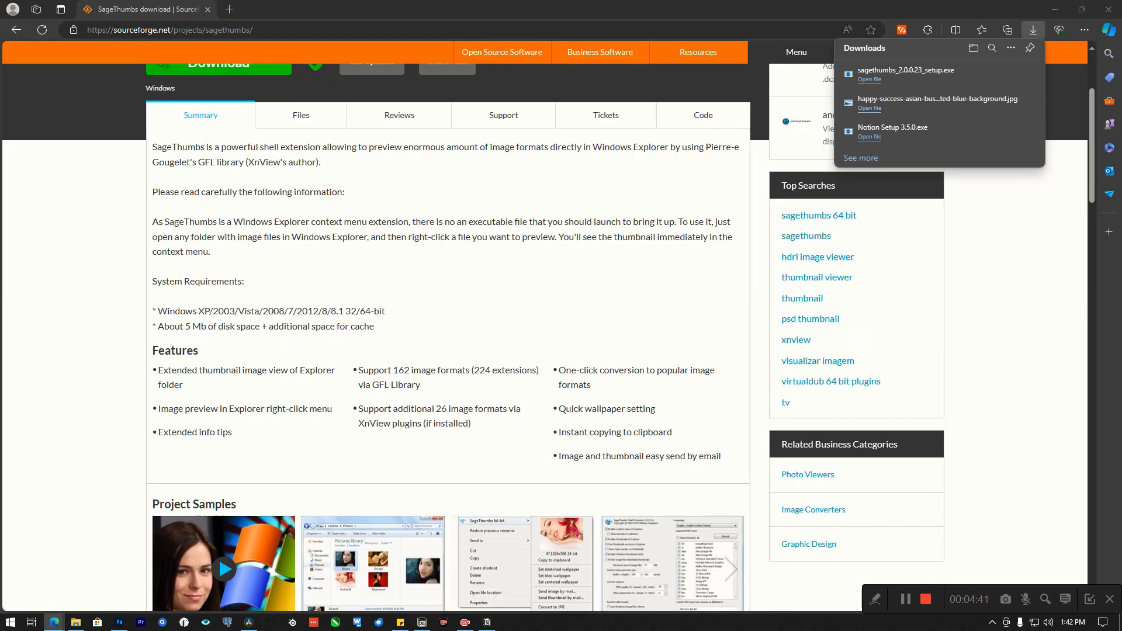
mouse_move(820, 115)
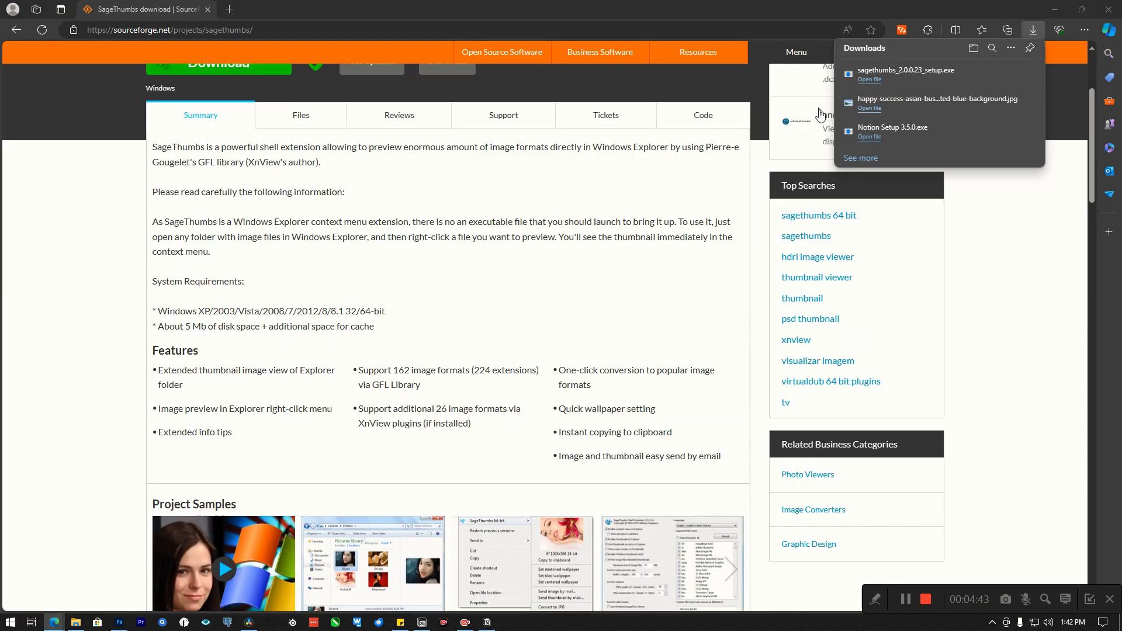
mouse_move(930, 103)
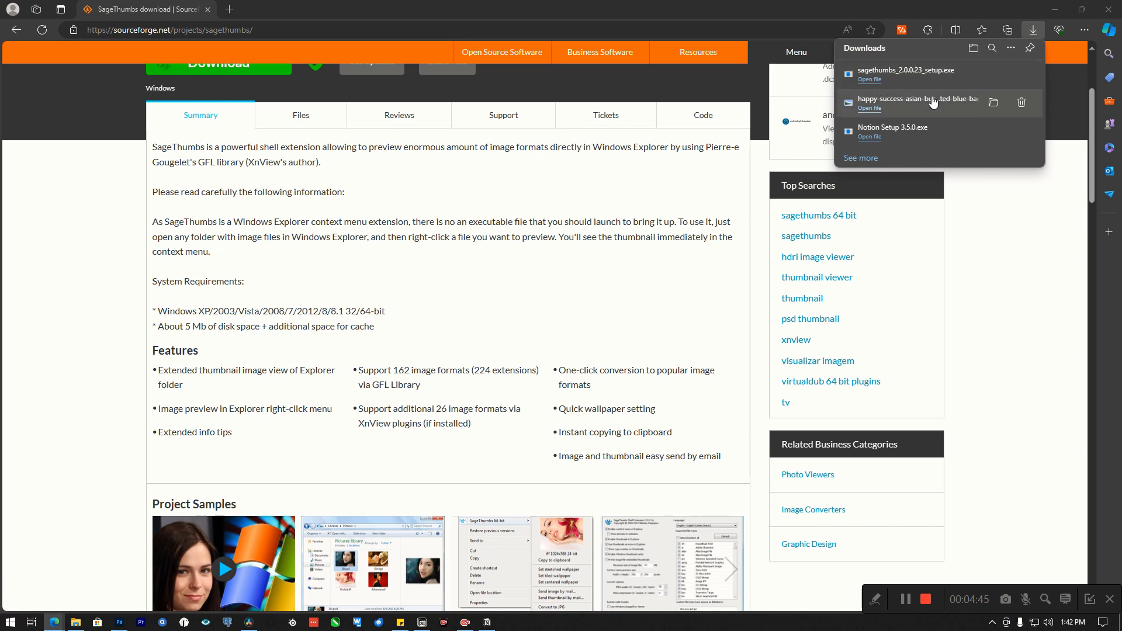
mouse_move(655, 178)
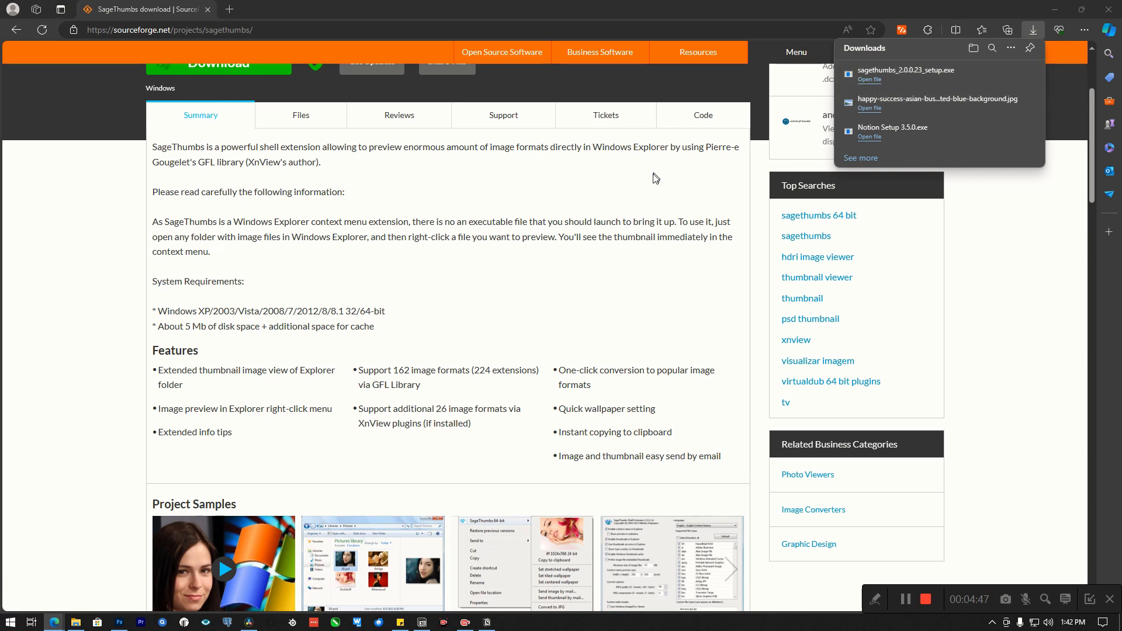
mouse_move(918, 73)
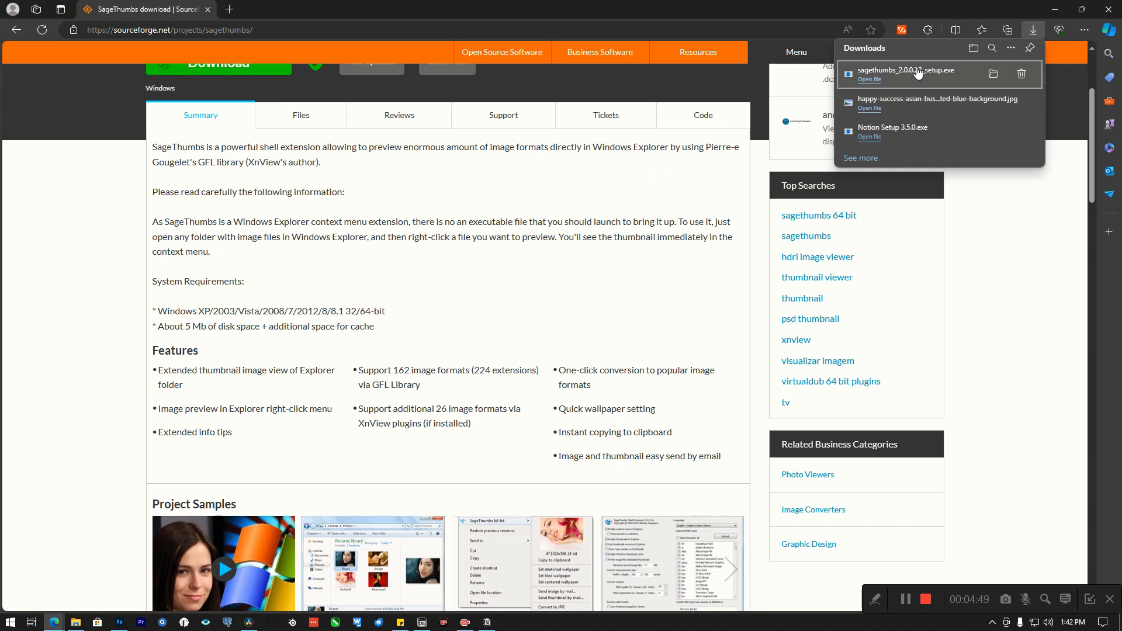
mouse_move(533, 399)
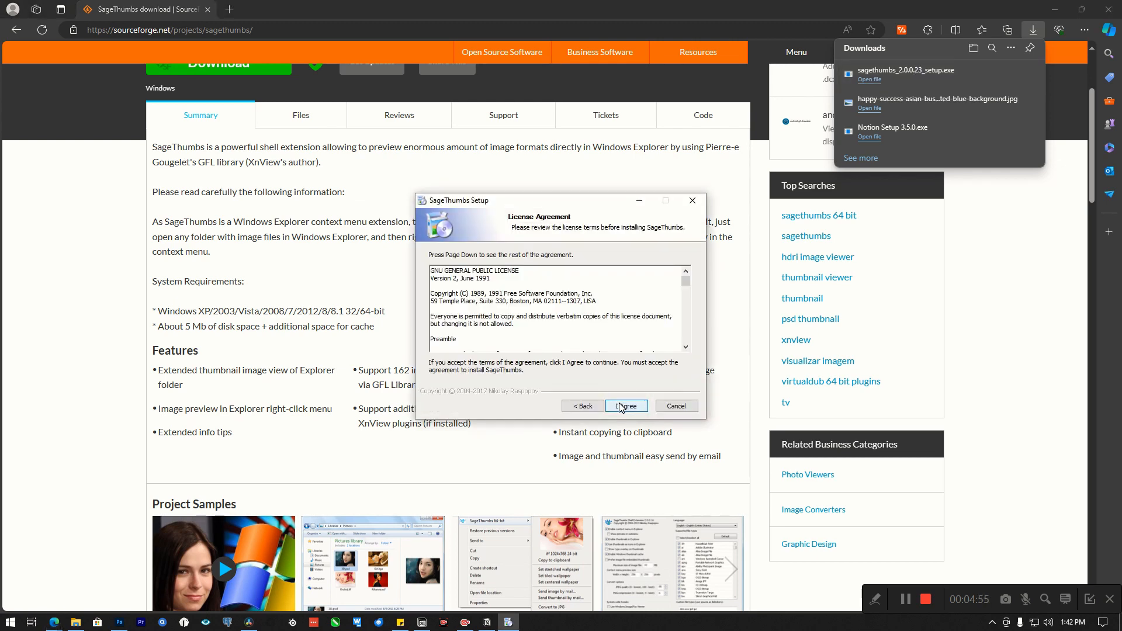
Agree to the GPL license, keep default components and Start Menu folder, install, and dismiss Edge's Downloads flyout
click(624, 405)
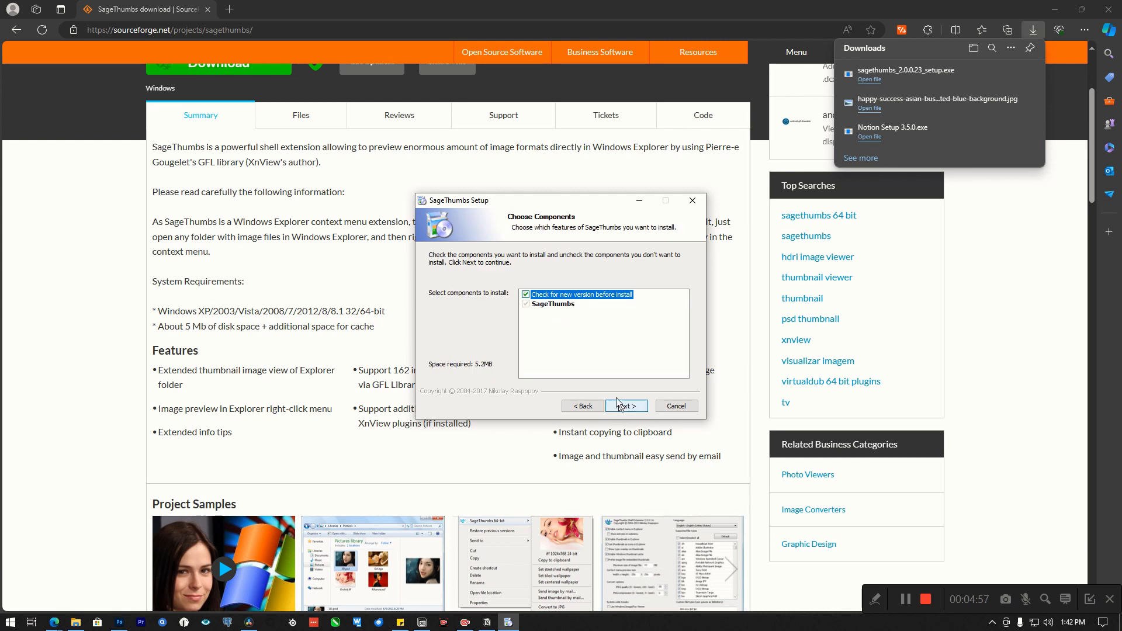
mouse_move(564, 302)
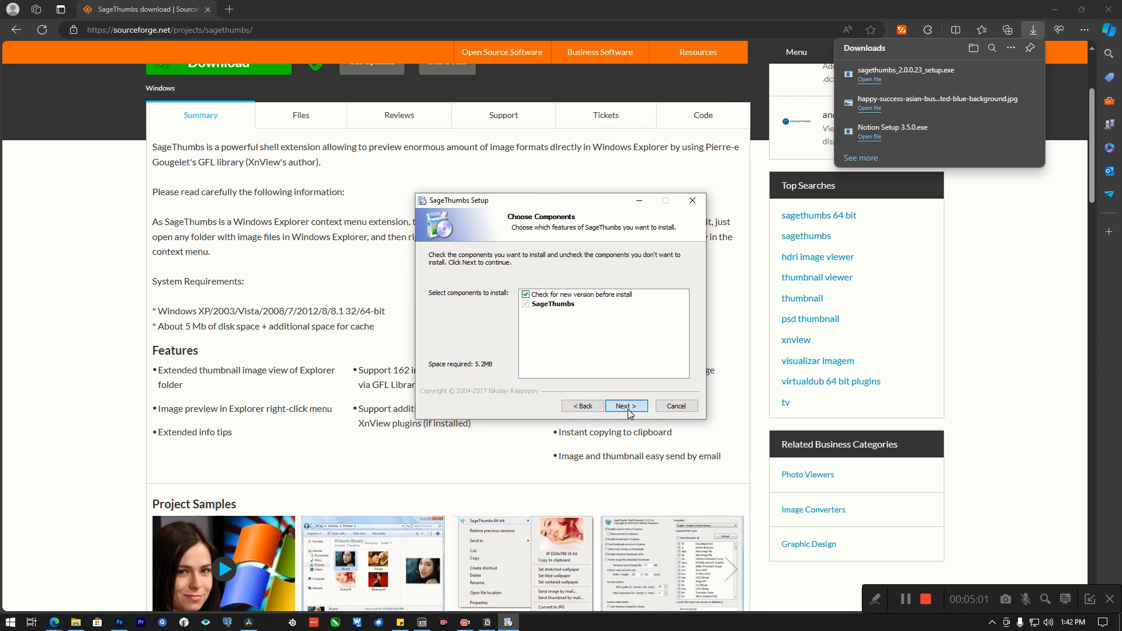
click(624, 406)
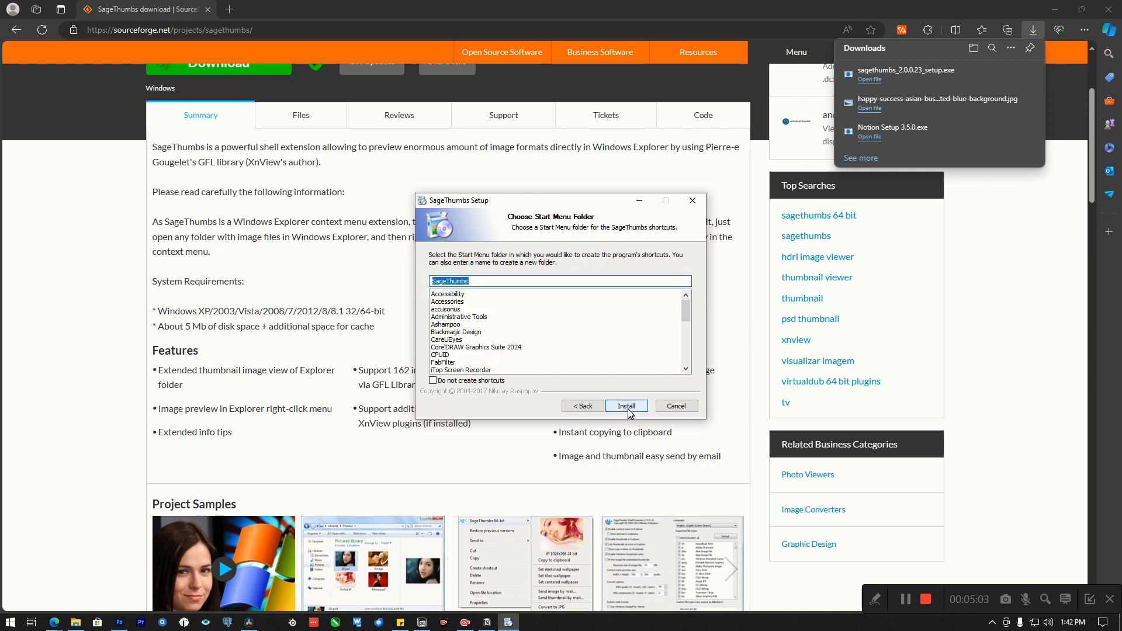
click(624, 405)
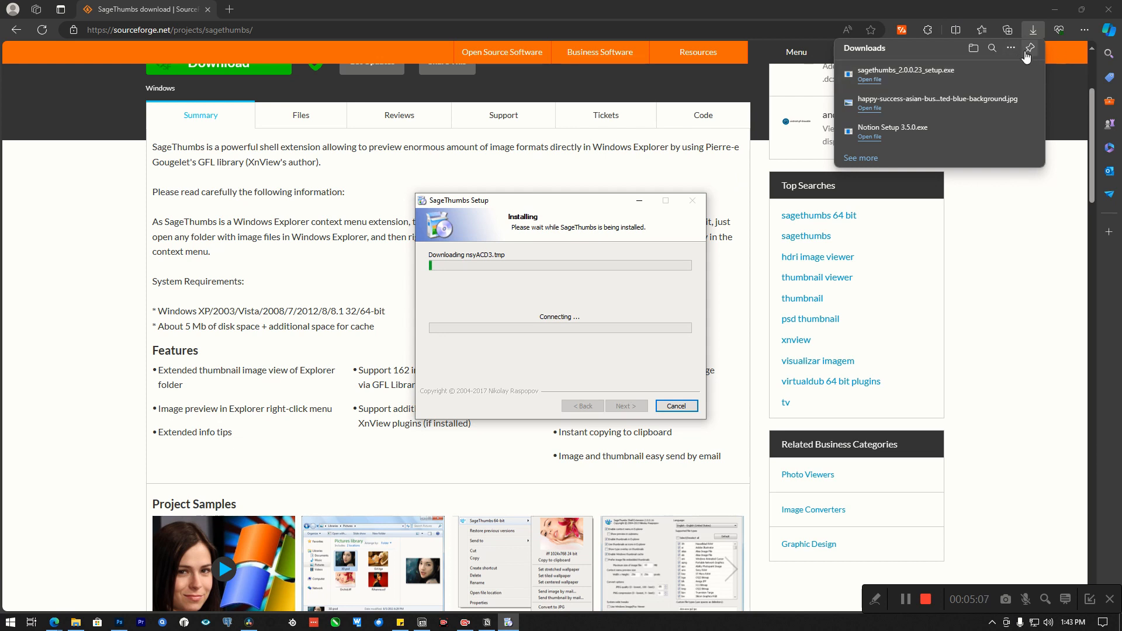
click(794, 52)
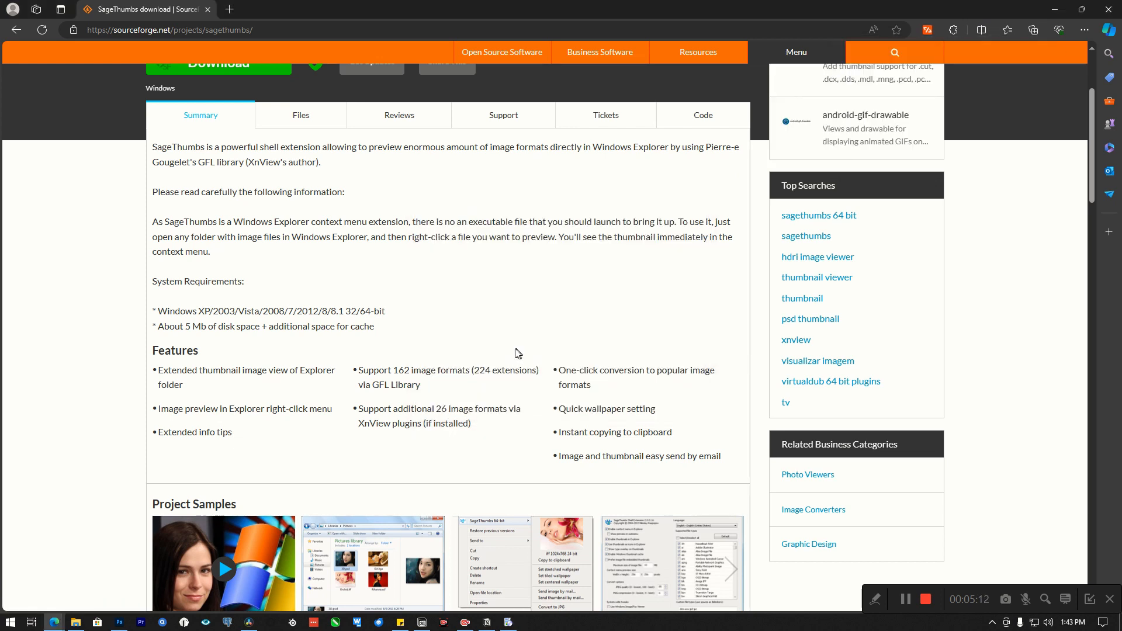
mouse_move(754, 310)
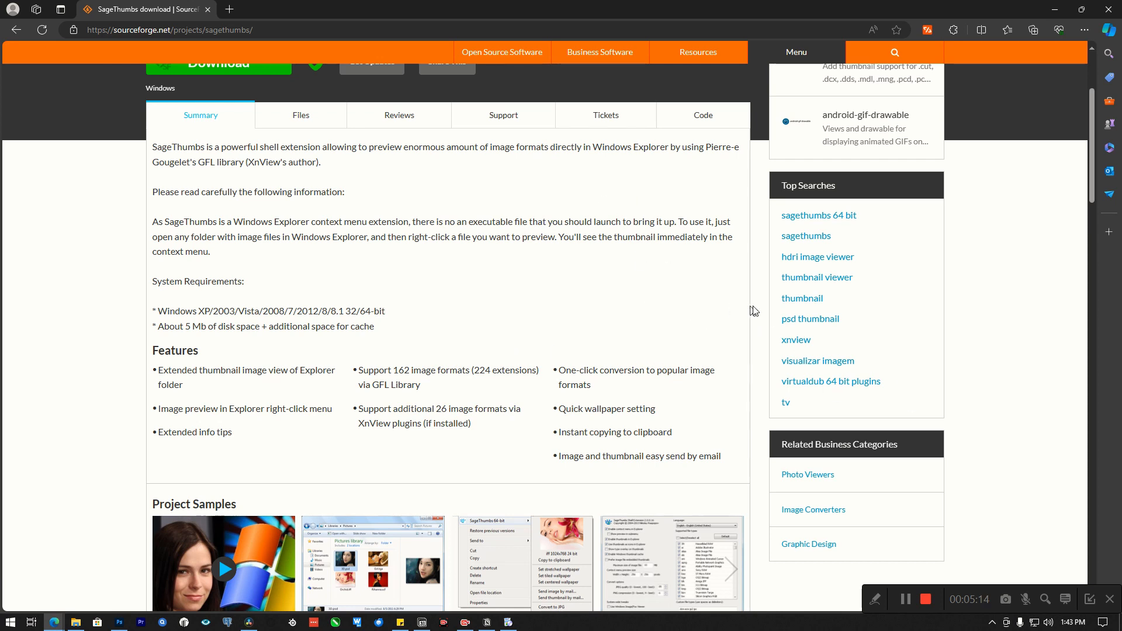
mouse_move(810, 317)
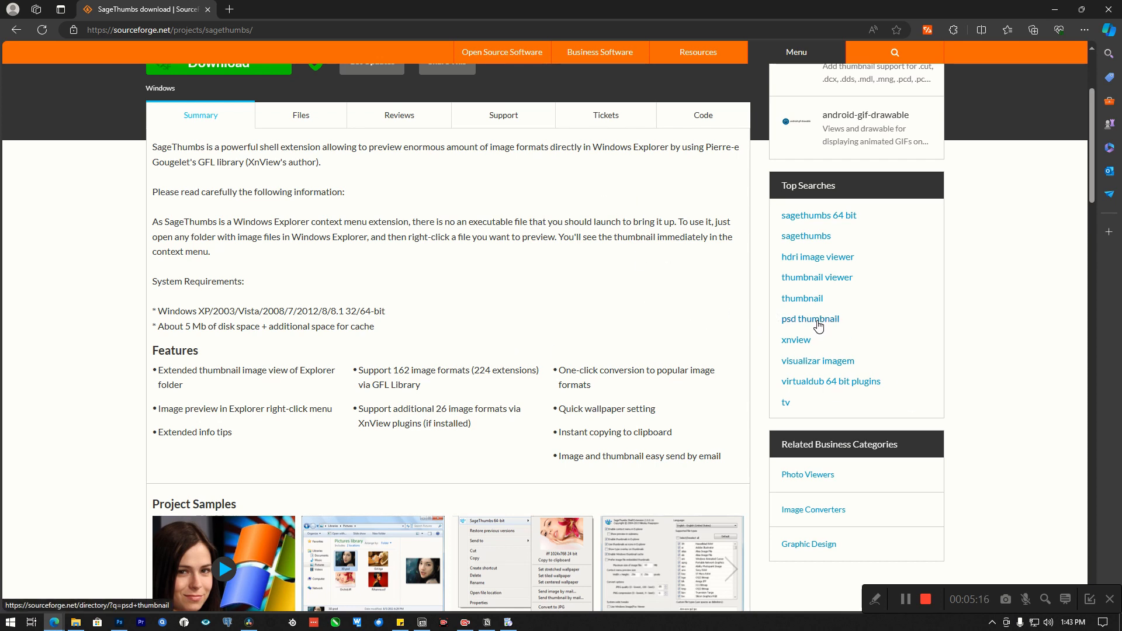
Browse SourceForge's 'psd thumbnail' results and the ThumbView project page
click(810, 318)
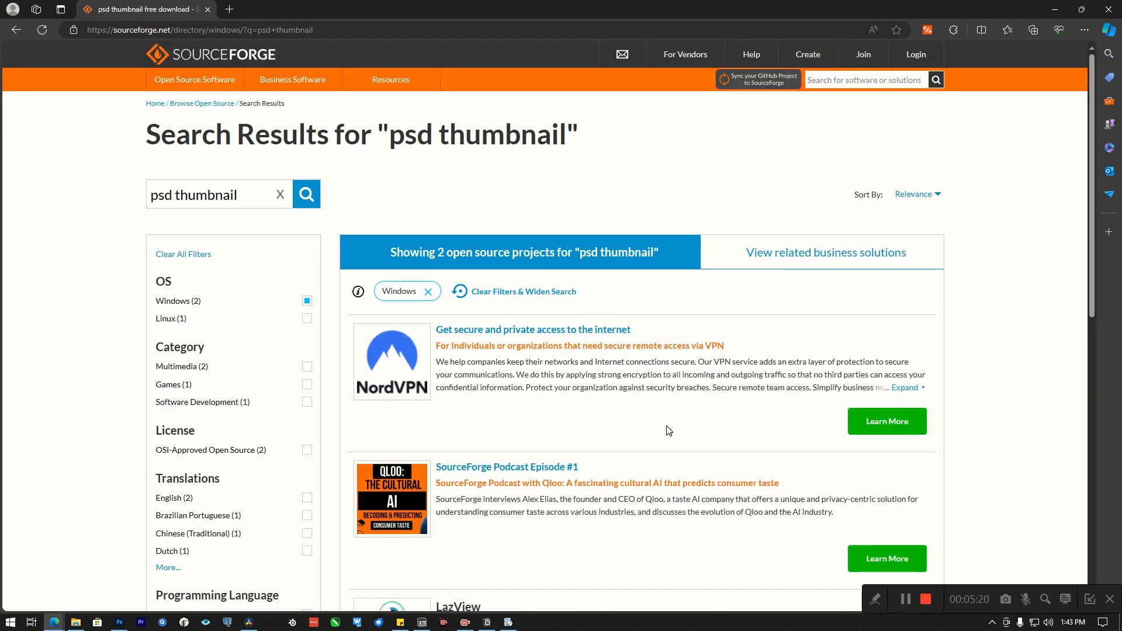
scroll(down, 3)
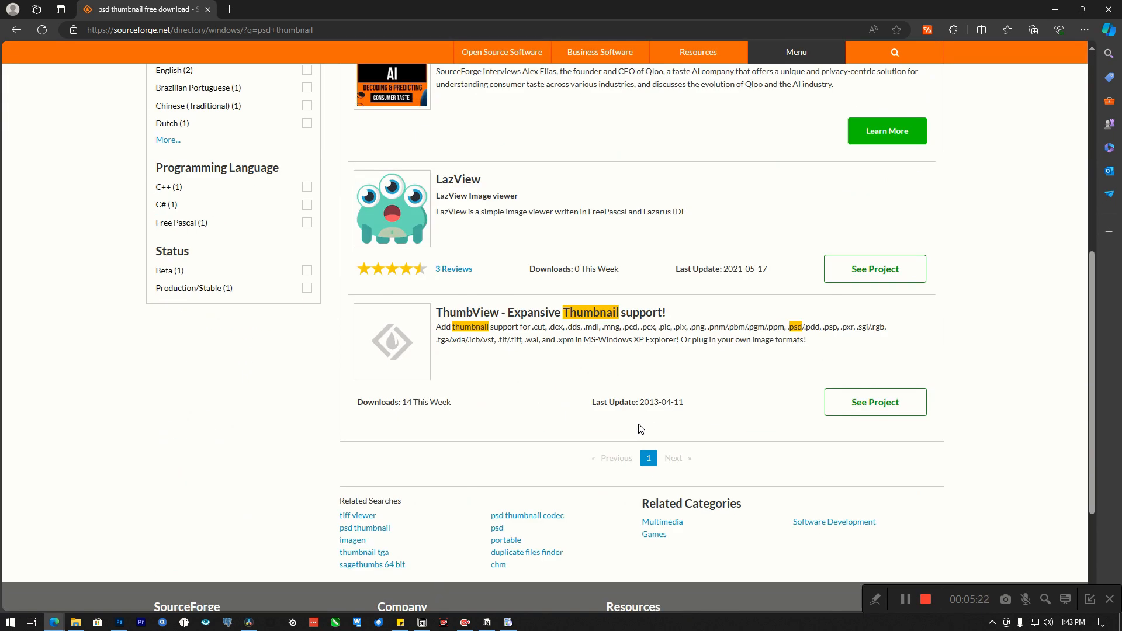
mouse_move(537, 315)
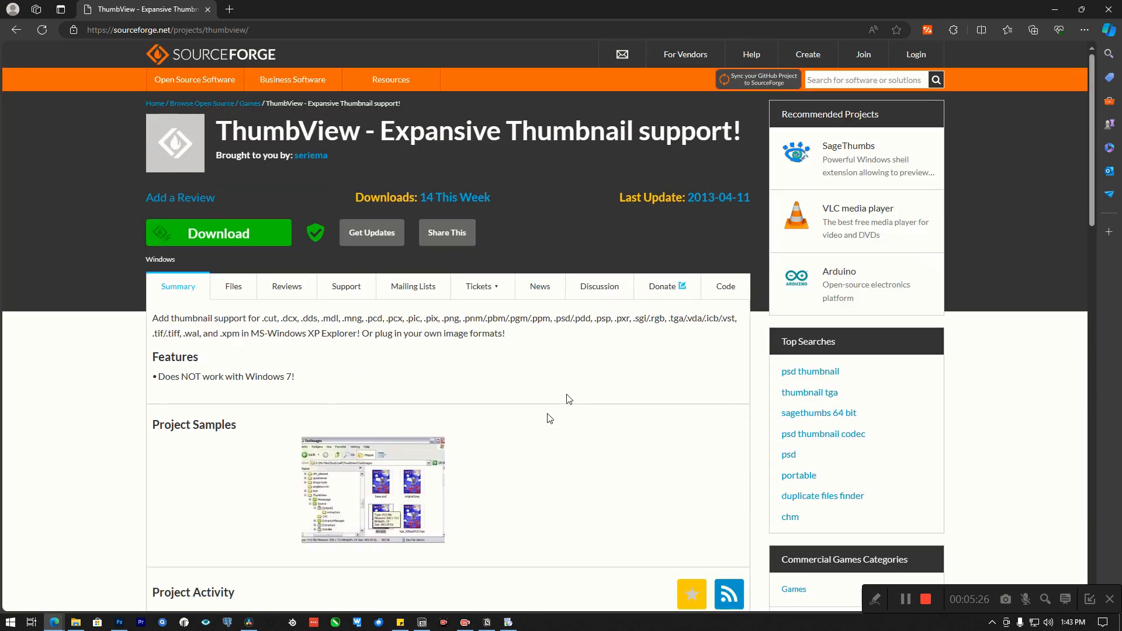
scroll(down, 3)
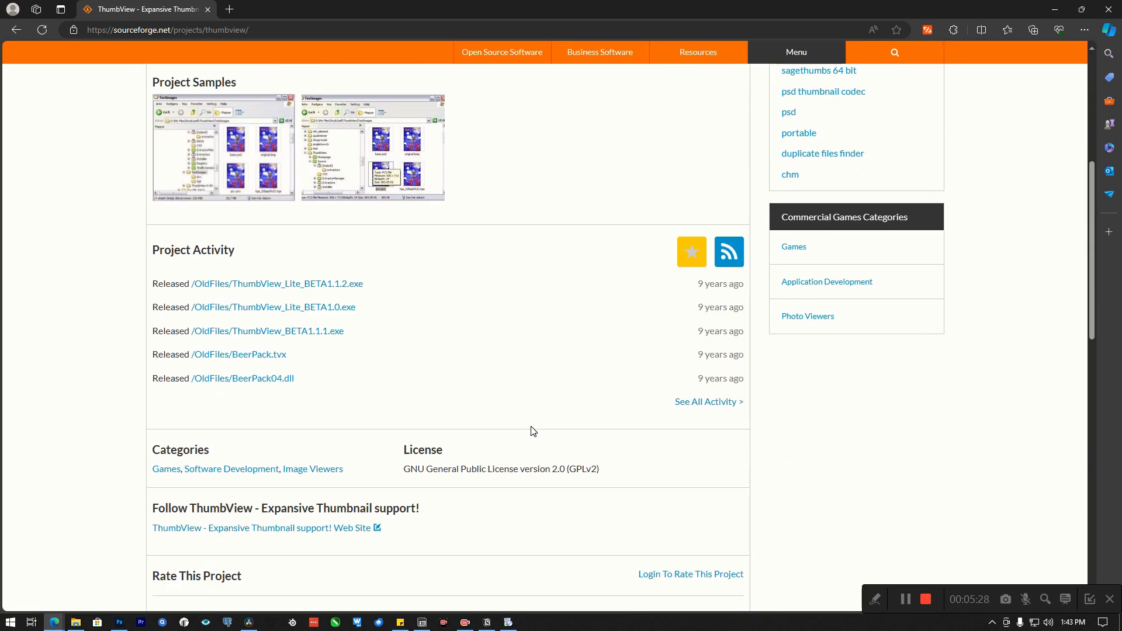
scroll(up, 3)
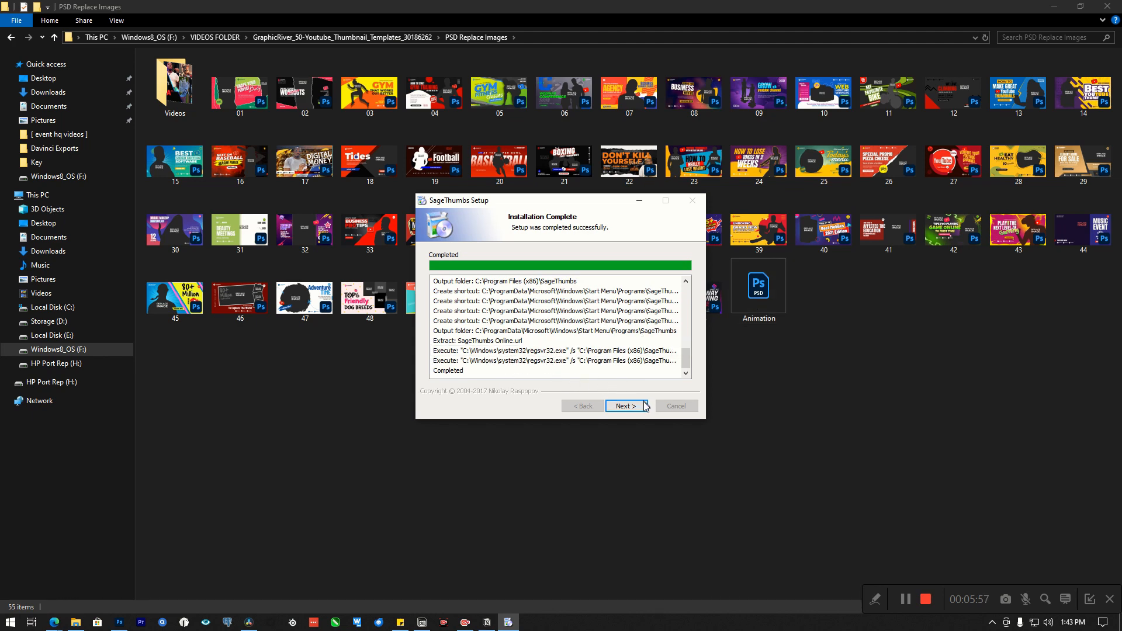
Pass the Installation Complete page and finish the SageThumbs setup wizard
click(623, 406)
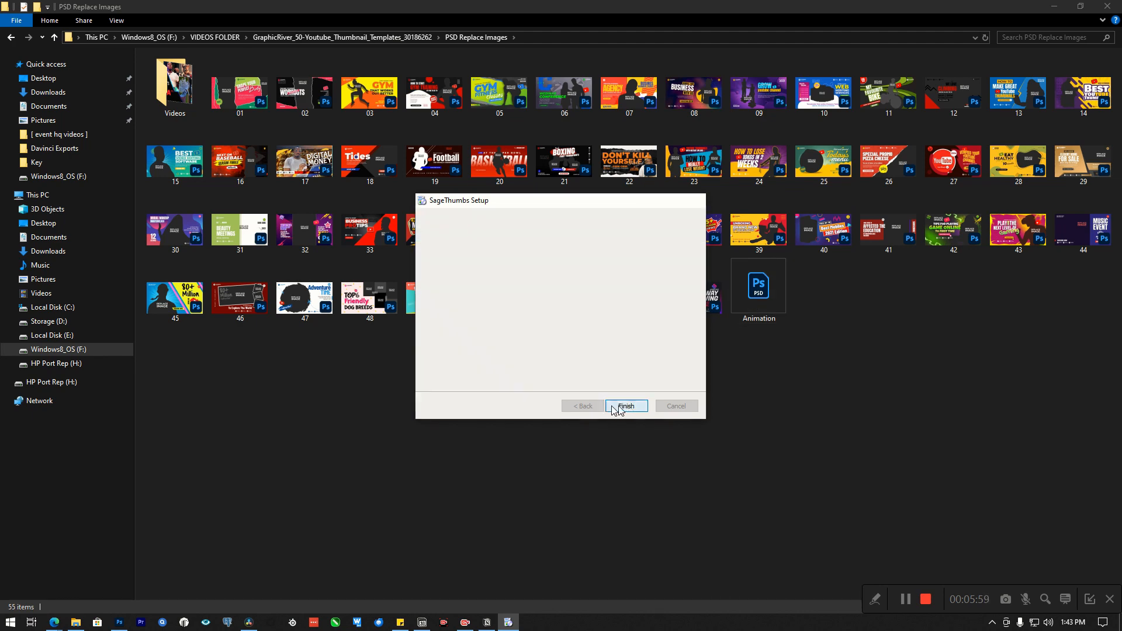
click(624, 406)
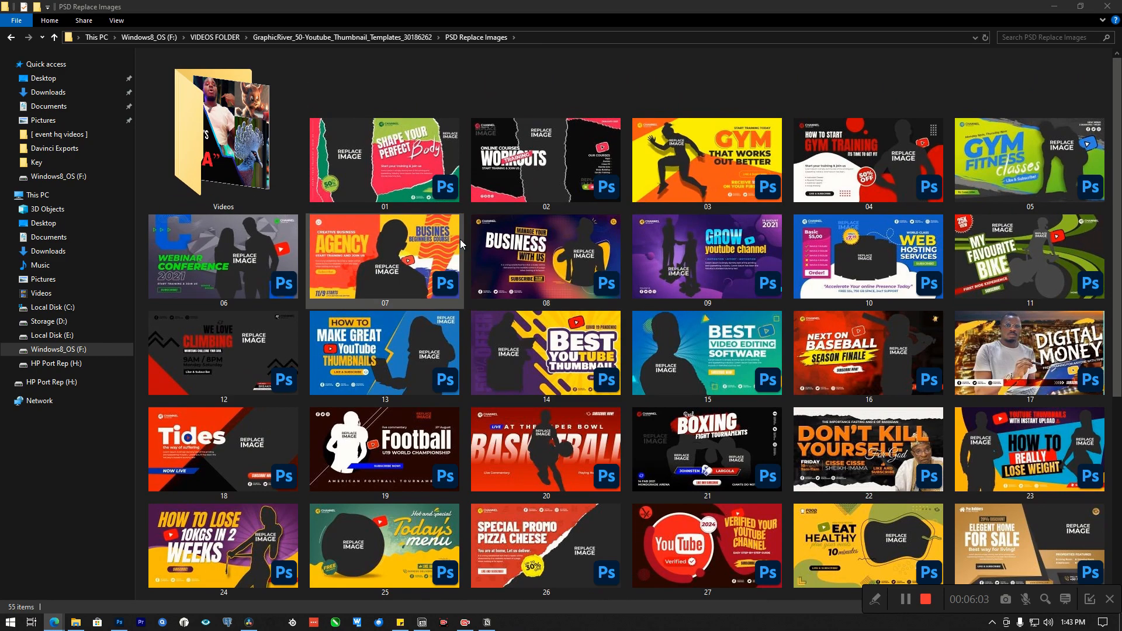
mouse_move(505, 257)
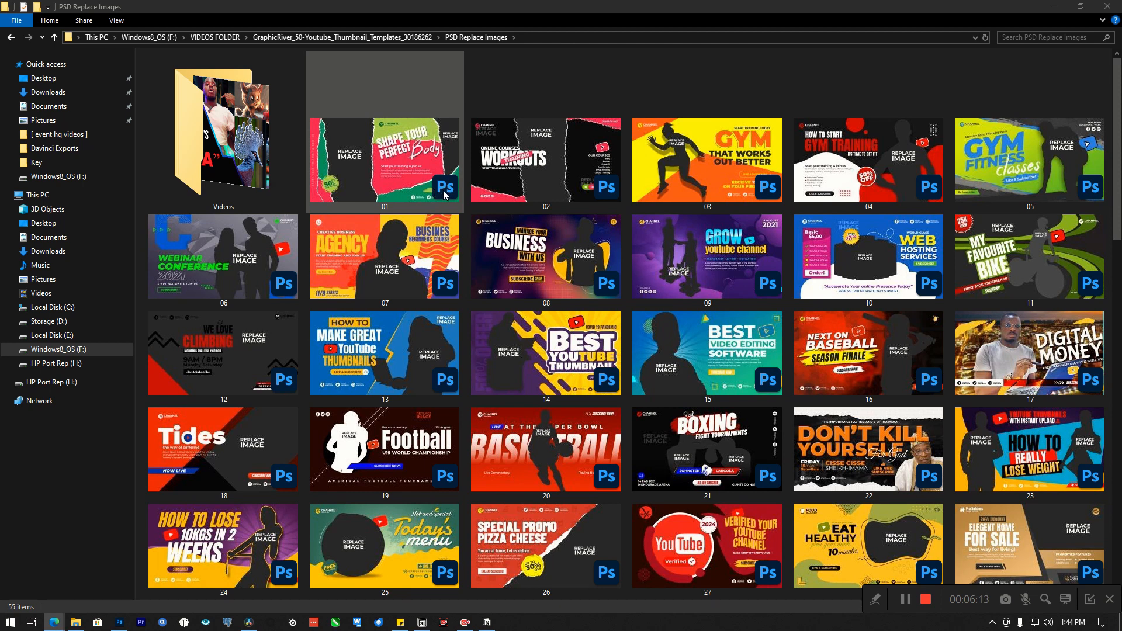
mouse_move(375, 161)
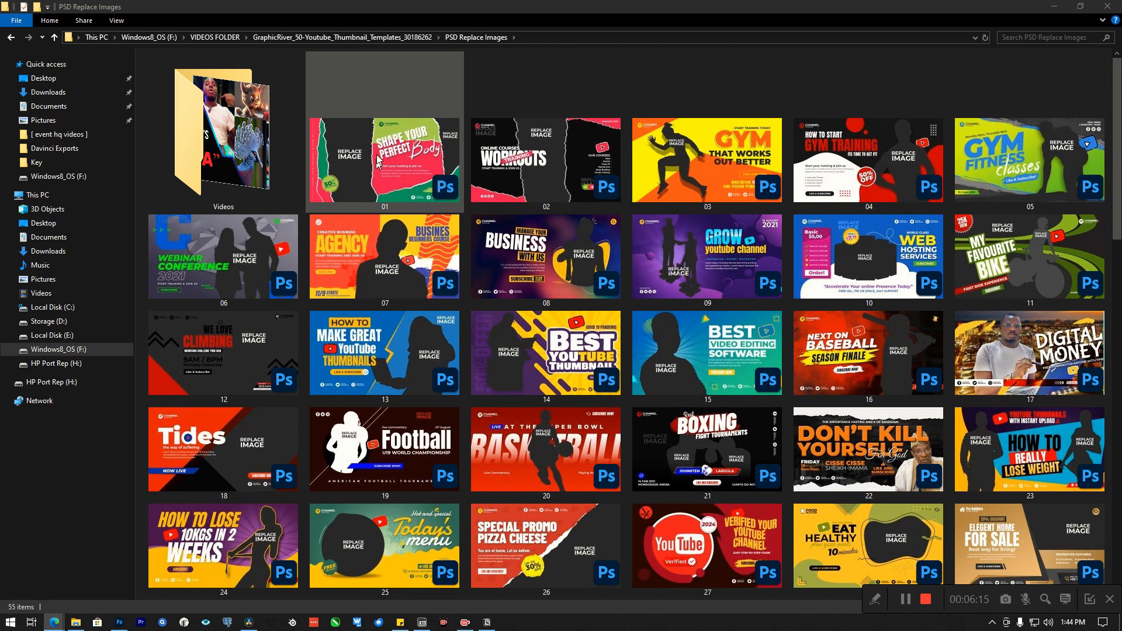
Scroll through the PSD Replace Images folder to check the large thumbnail previews of the templates
scroll(down, 3)
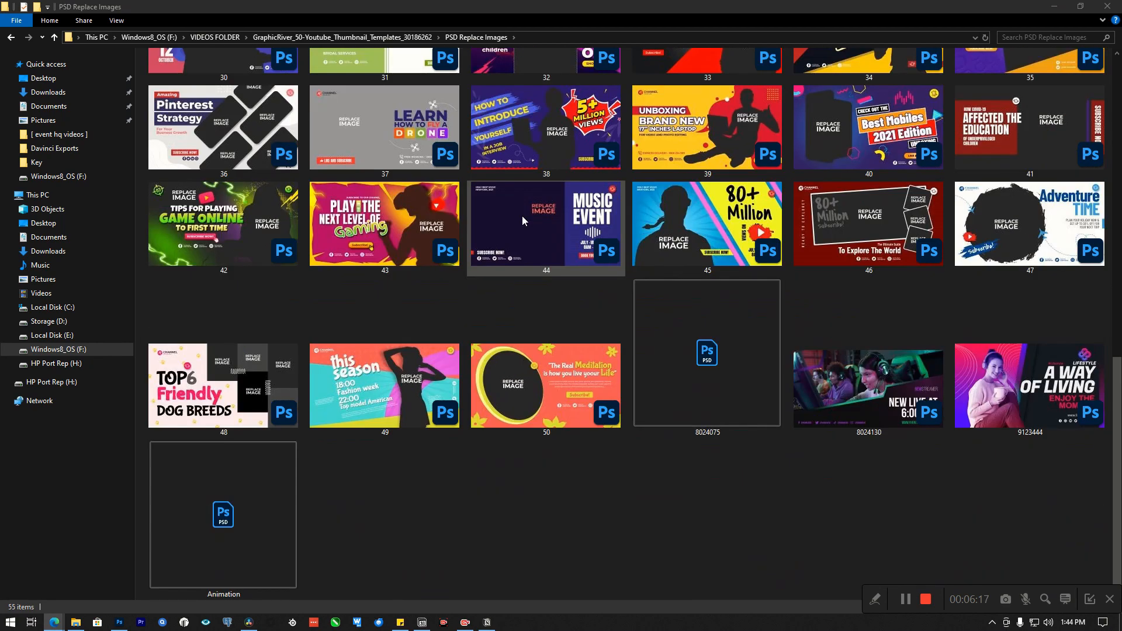
scroll(up, 3)
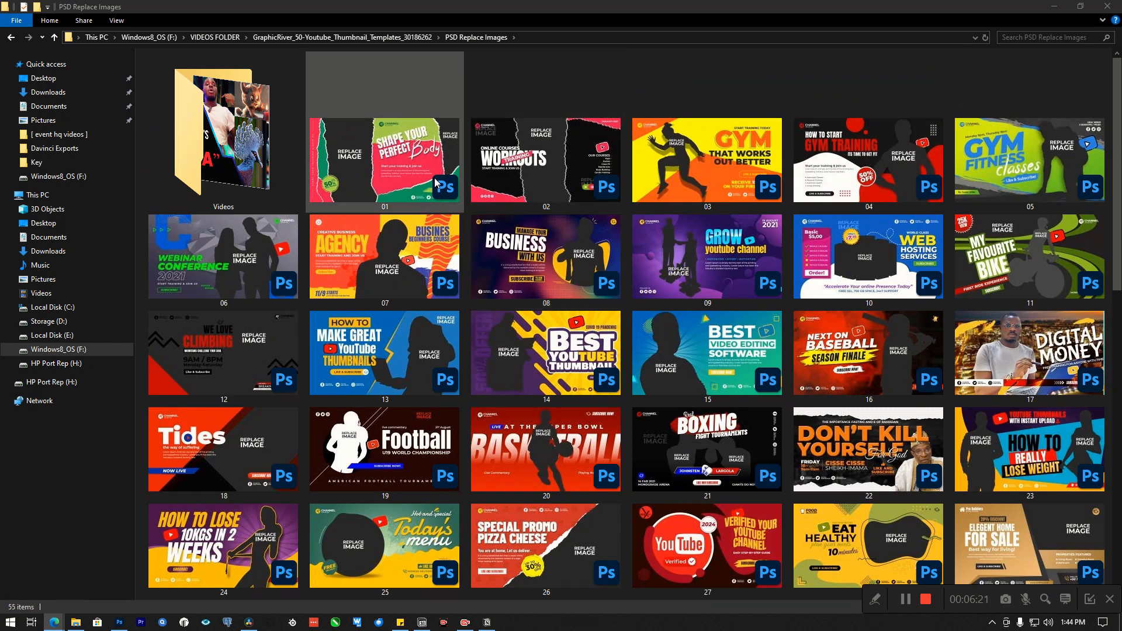
scroll(down, 3)
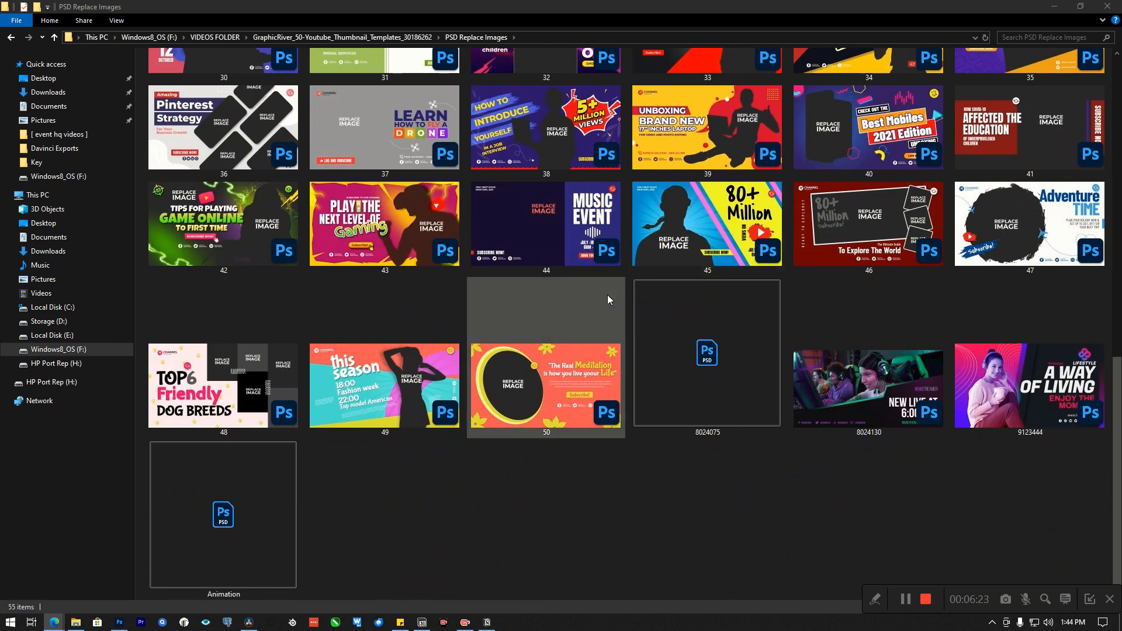